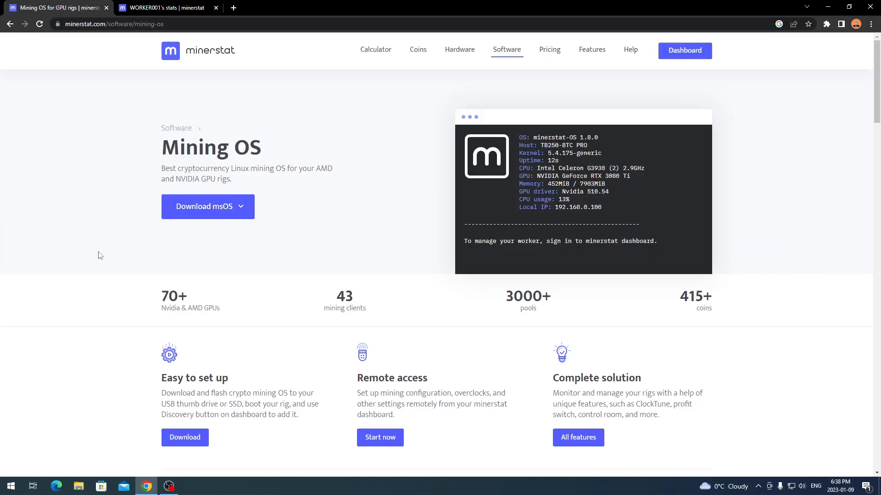
pyautogui.moveTo(72, 58)
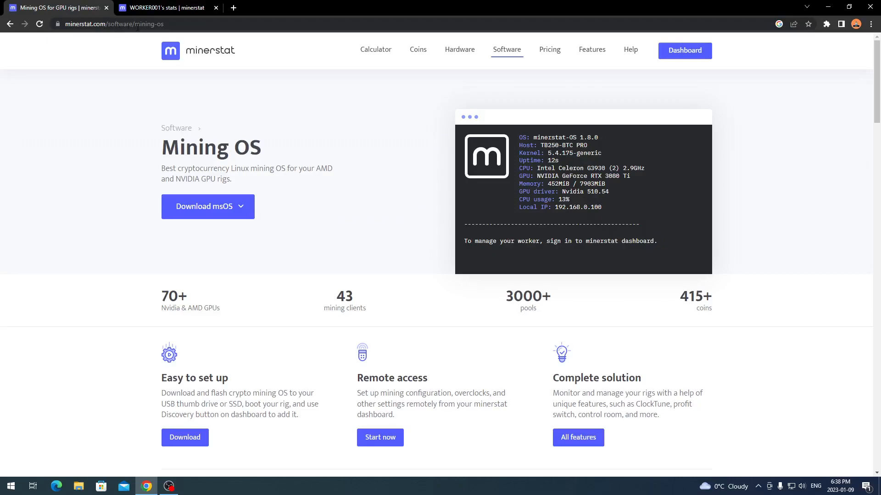
pyautogui.moveTo(143, 55)
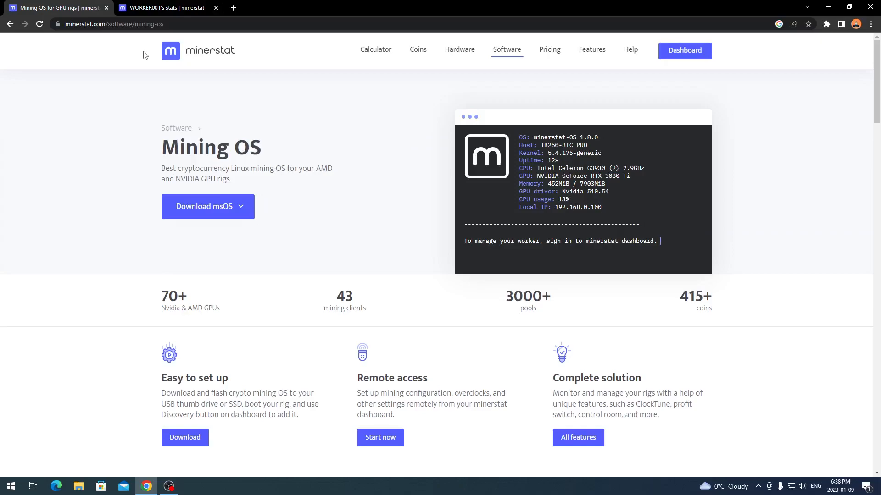
pyautogui.moveTo(110, 182)
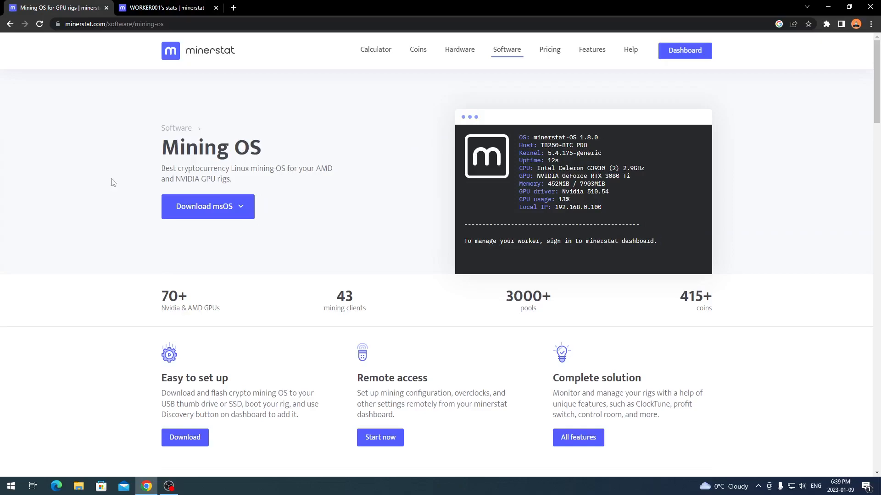
pyautogui.moveTo(689, 72)
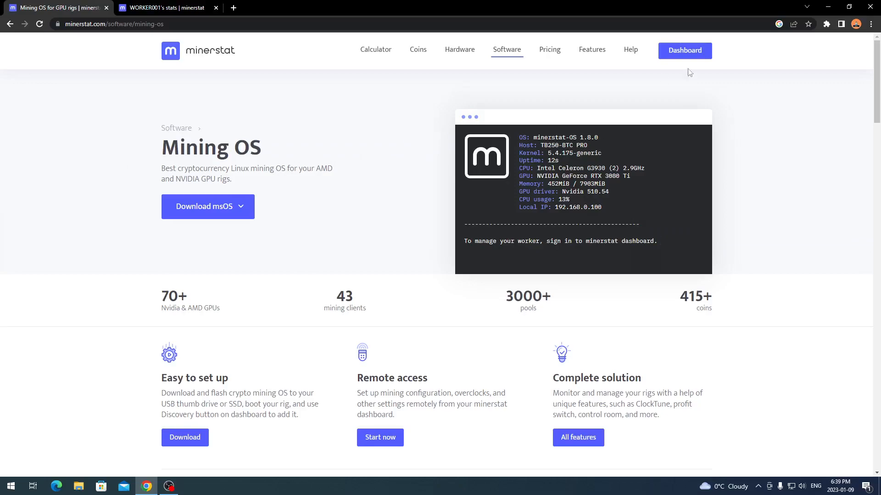
pyautogui.moveTo(683, 58)
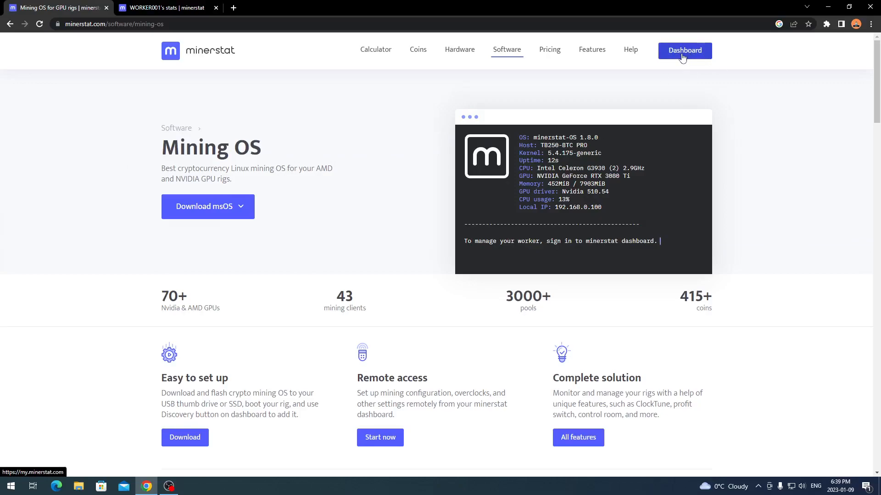
# Open the Dashboard link to view market prices, empty mining data and offline WORKER001
pyautogui.rightClick(684, 50)
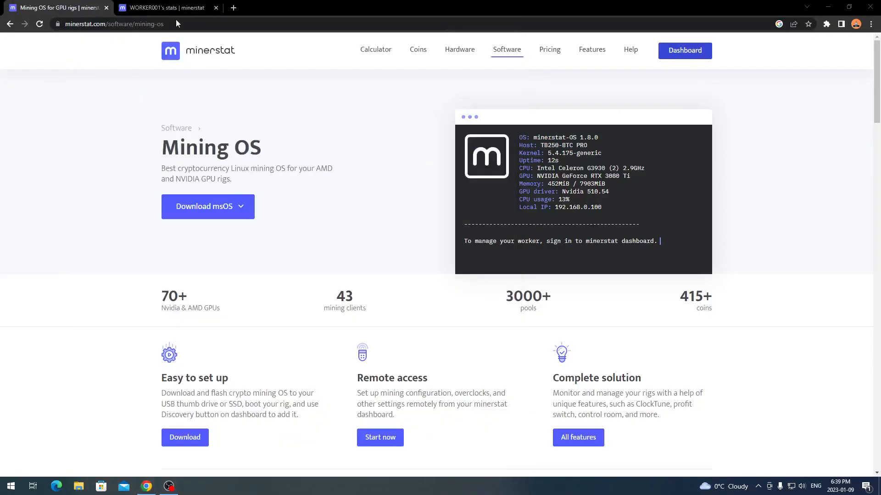
pyautogui.click(684, 51)
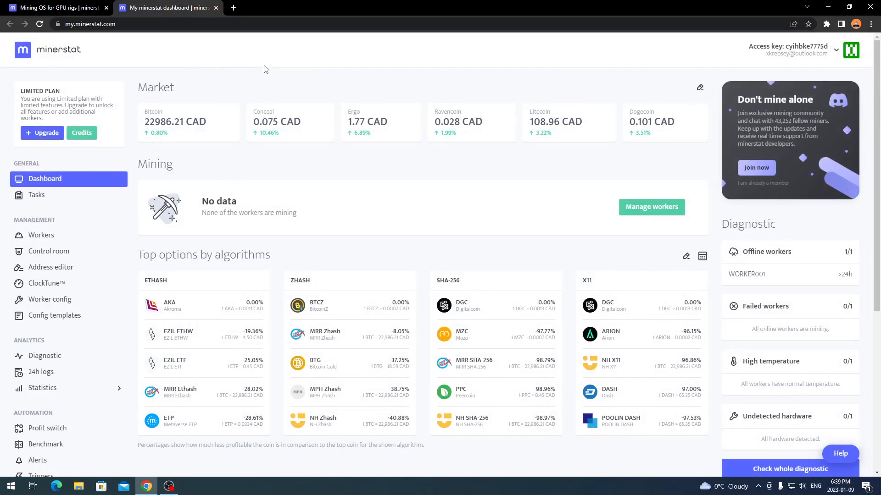
pyautogui.moveTo(343, 115)
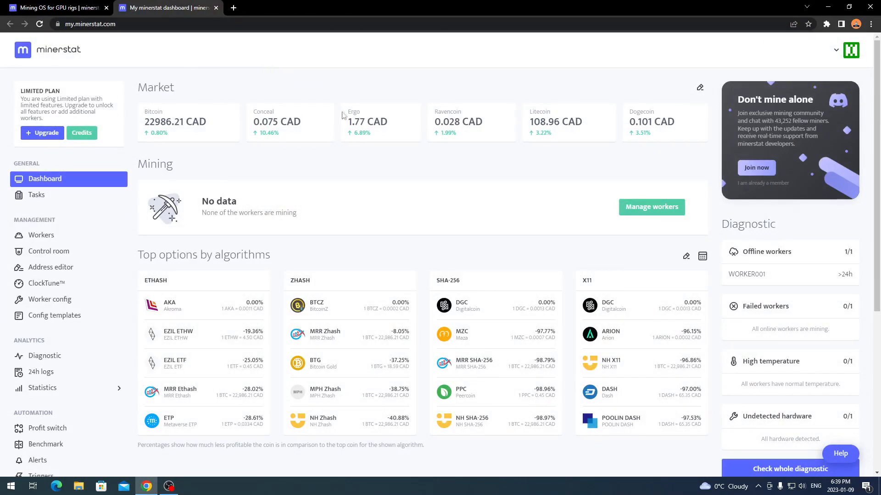
pyautogui.moveTo(333, 78)
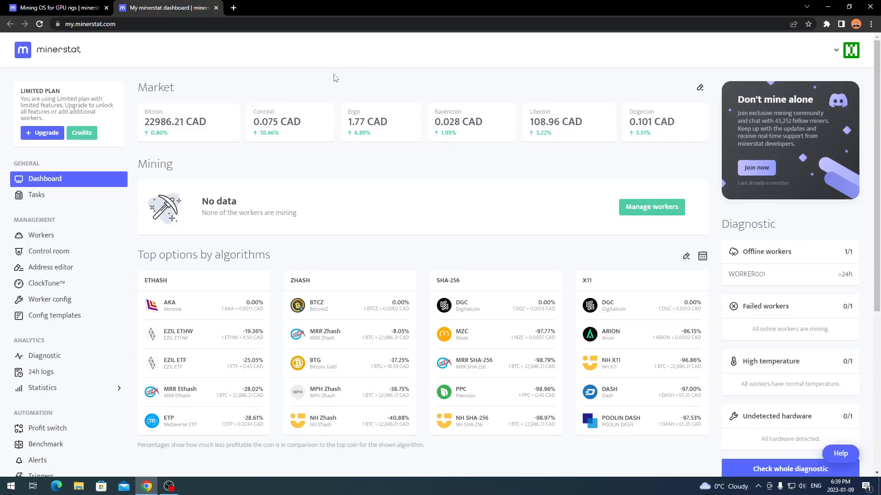
pyautogui.moveTo(291, 79)
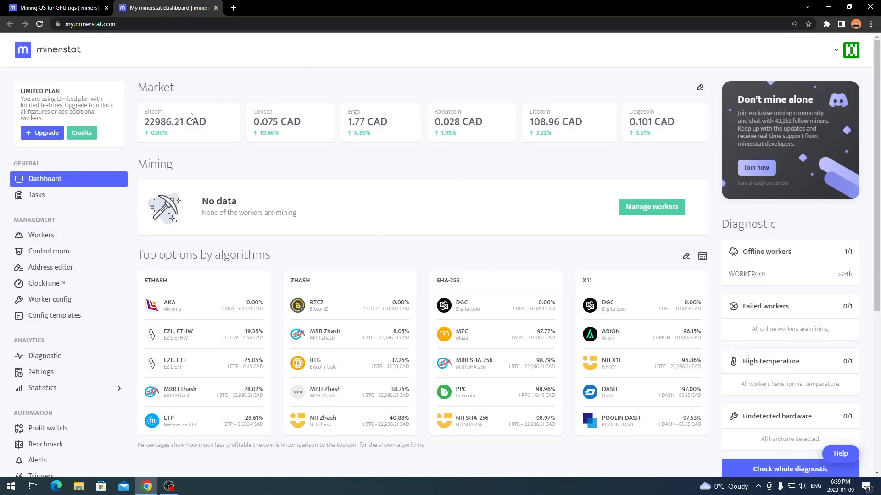
pyautogui.moveTo(715, 91)
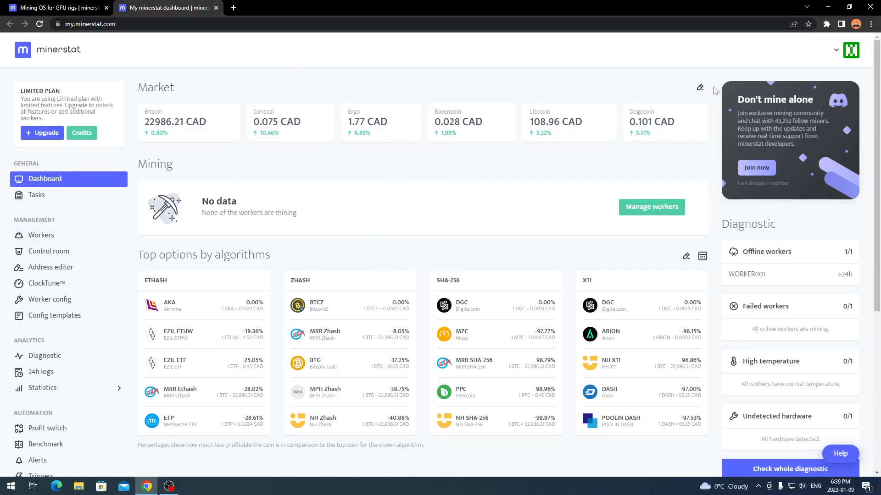
pyautogui.moveTo(700, 90)
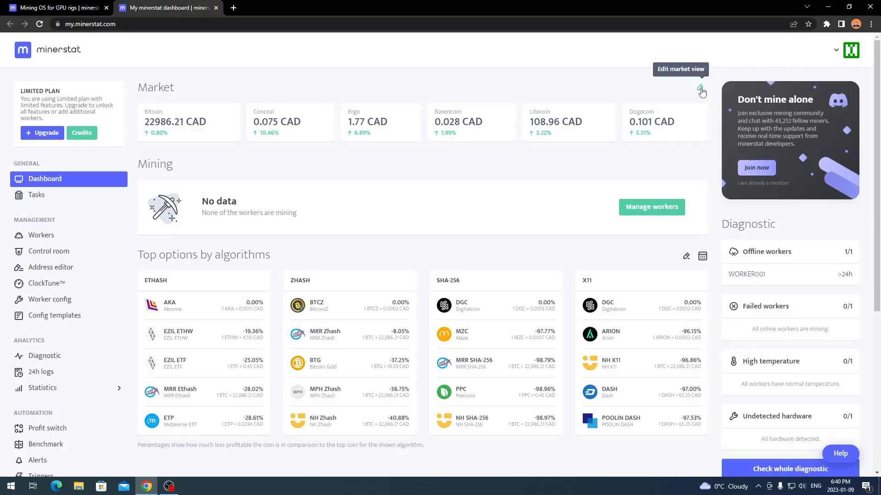
pyautogui.moveTo(365, 128)
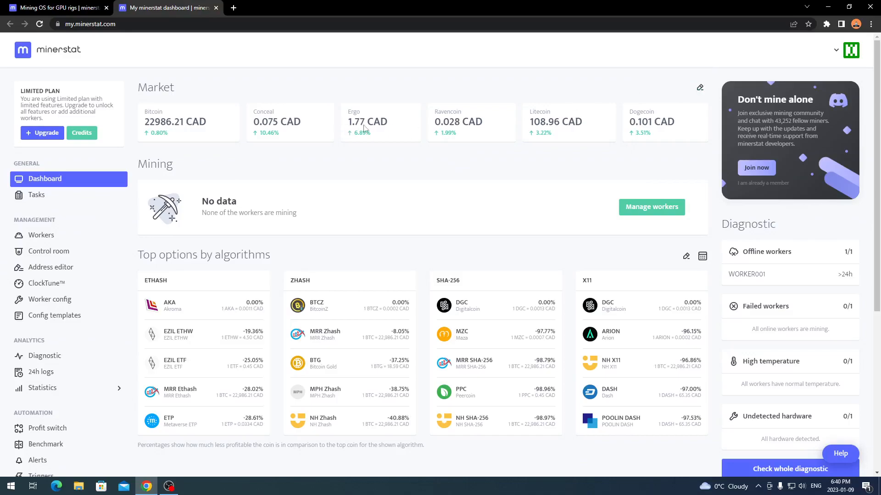
pyautogui.moveTo(201, 214)
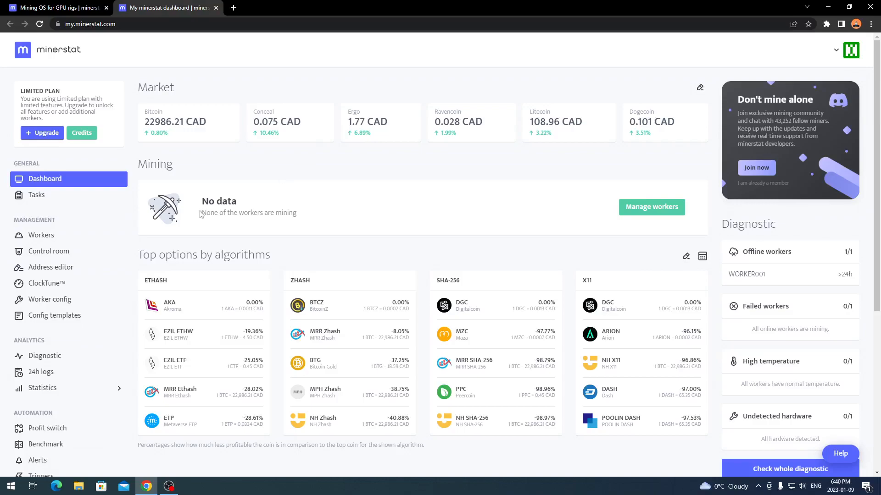
pyautogui.moveTo(40, 235)
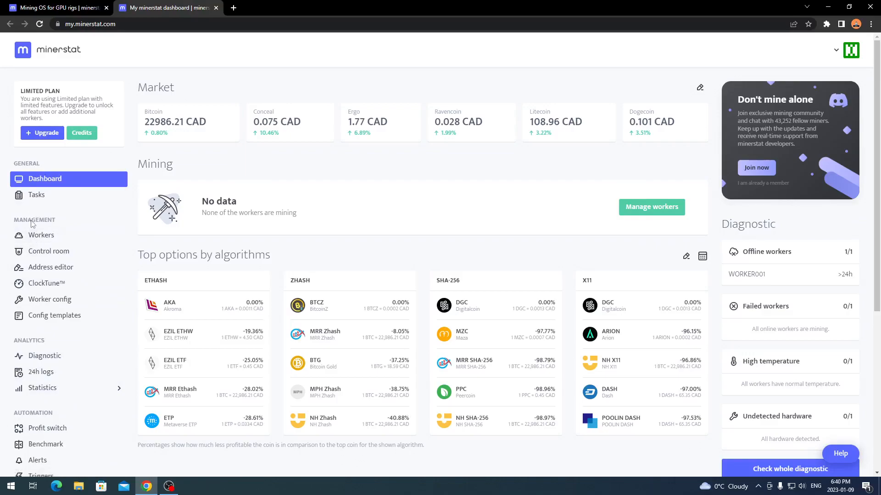
pyautogui.click(41, 235)
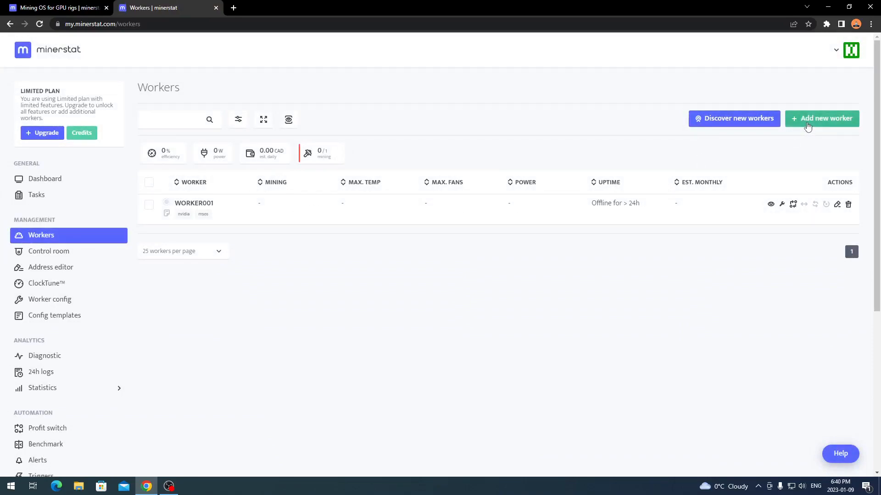
pyautogui.moveTo(734, 138)
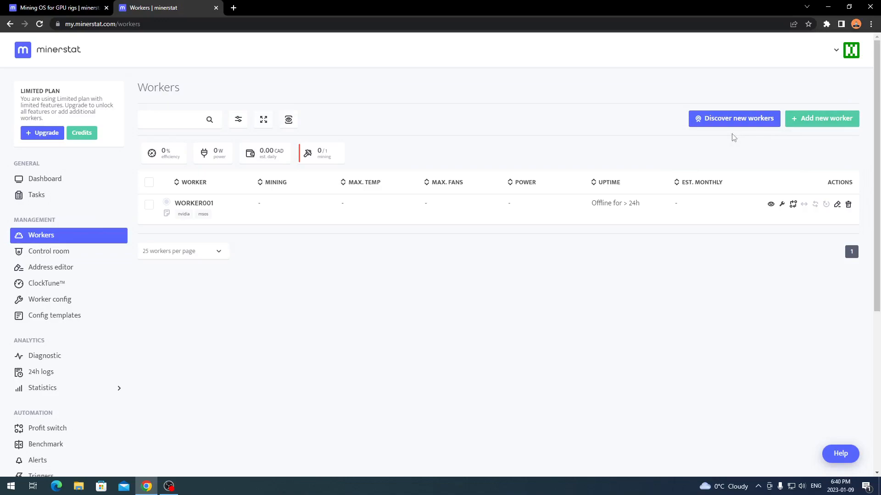
pyautogui.moveTo(733, 124)
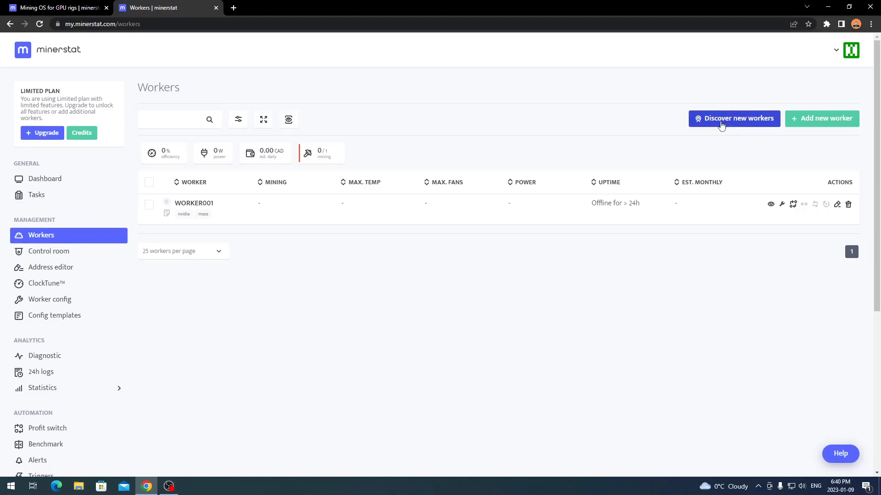
pyautogui.moveTo(544, 132)
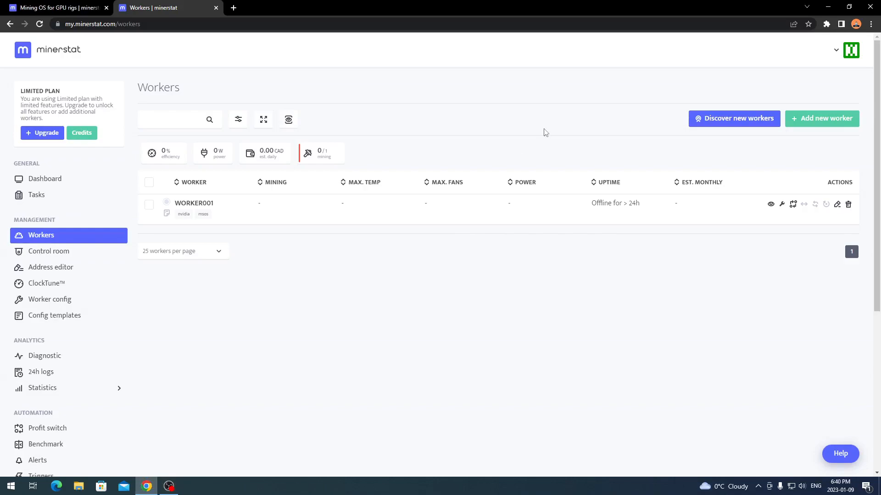
pyautogui.moveTo(744, 158)
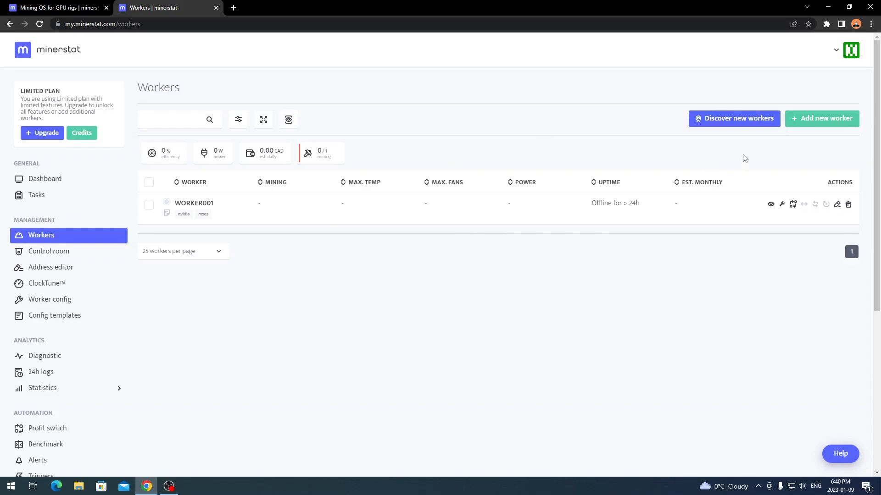
pyautogui.moveTo(800, 123)
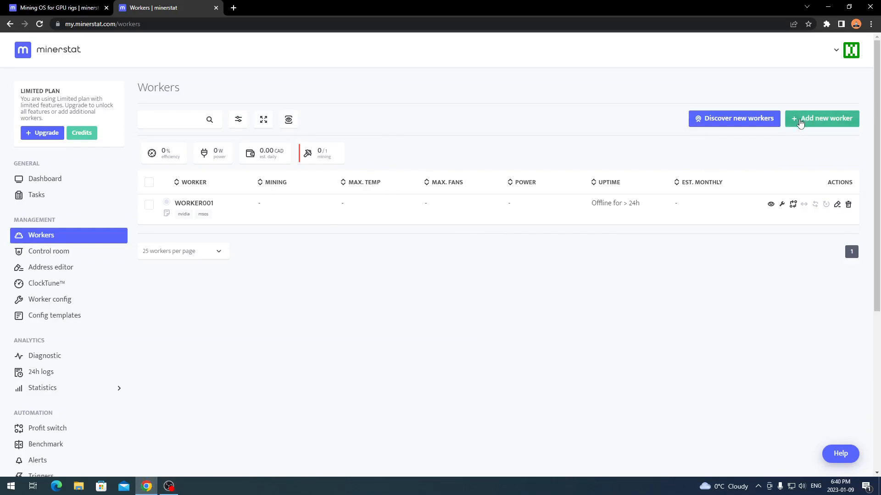
pyautogui.moveTo(427, 278)
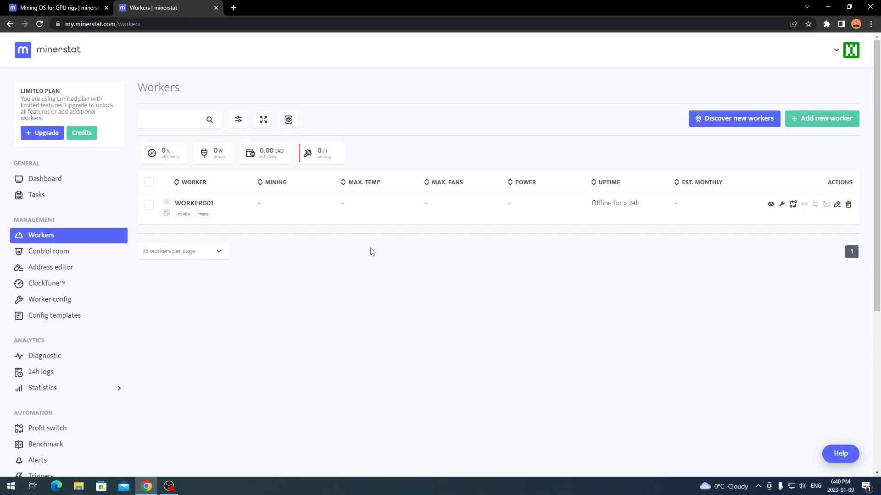
pyautogui.moveTo(395, 247)
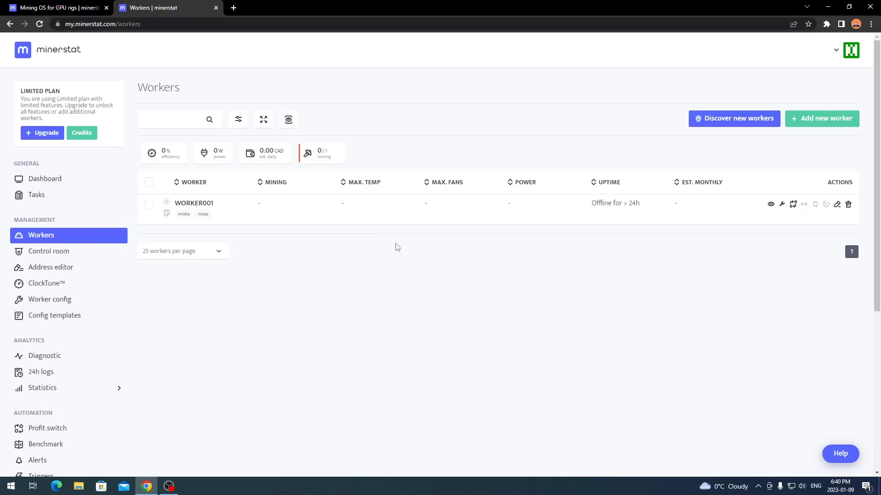
pyautogui.moveTo(336, 279)
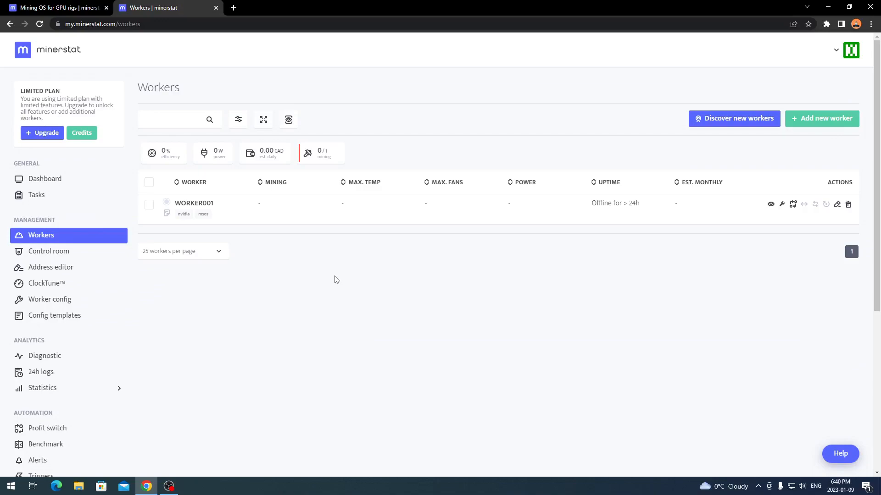
pyautogui.moveTo(327, 276)
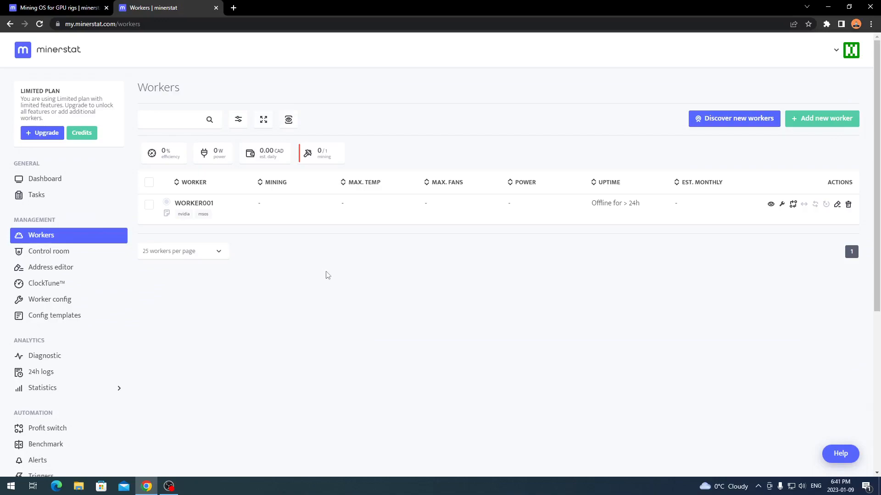
pyautogui.moveTo(194, 203)
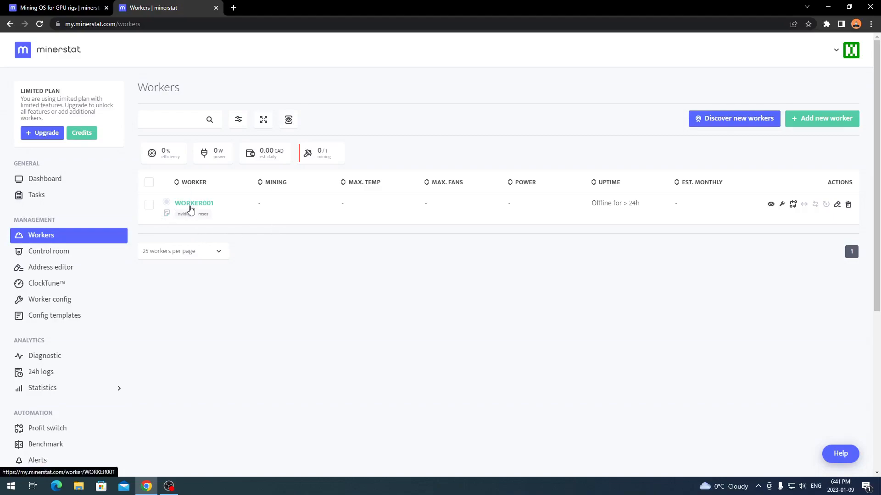
# Open WORKER001's stats page and download its config.js from the 'No data on mining' panel
pyautogui.click(194, 203)
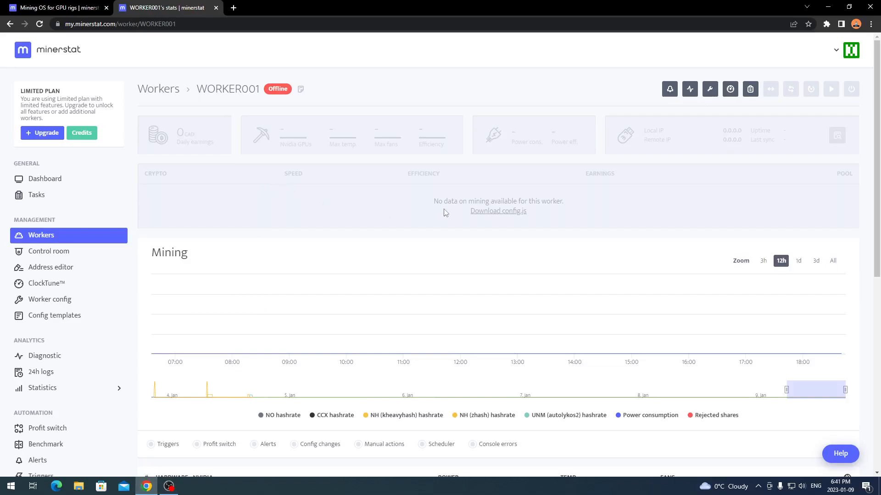
pyautogui.moveTo(460, 217)
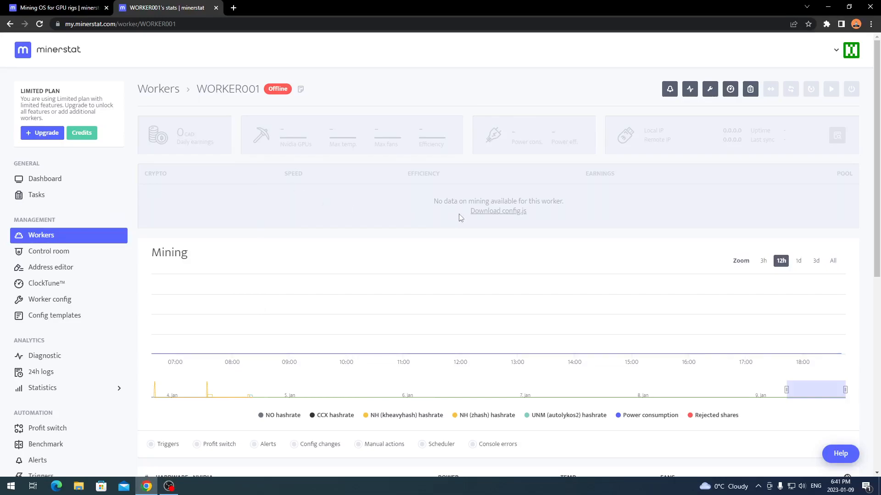
pyautogui.moveTo(505, 223)
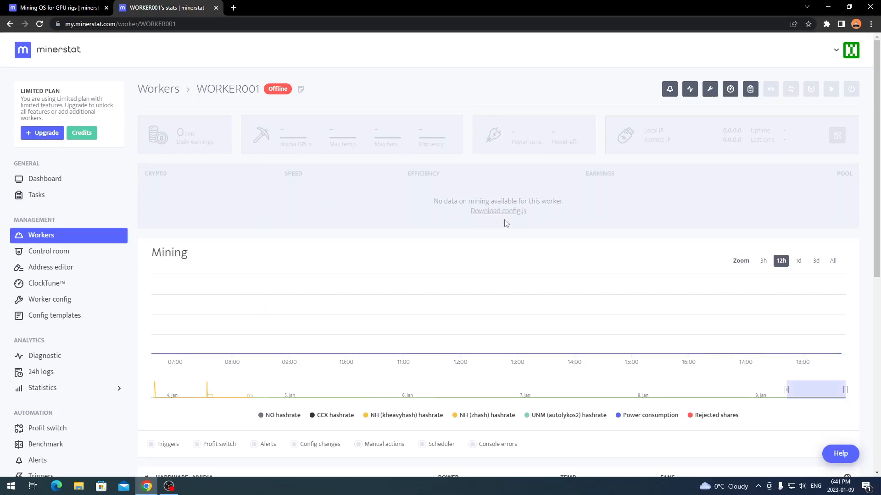
pyautogui.moveTo(498, 210)
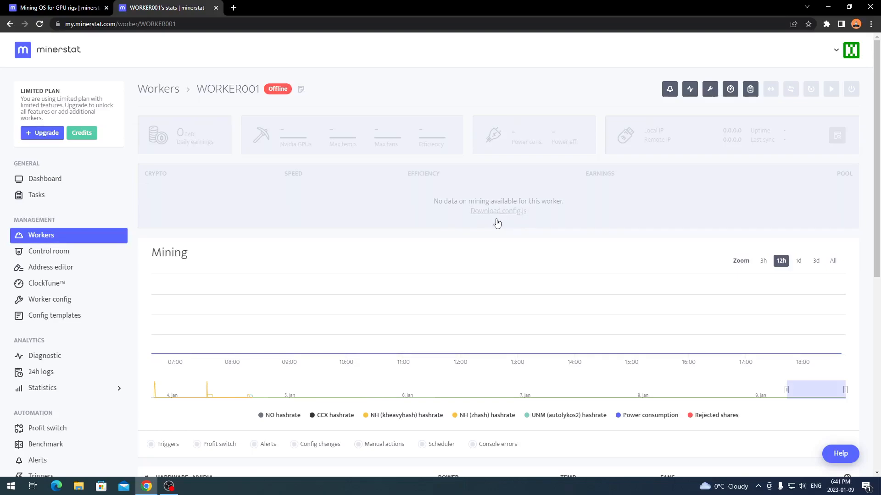
pyautogui.moveTo(427, 222)
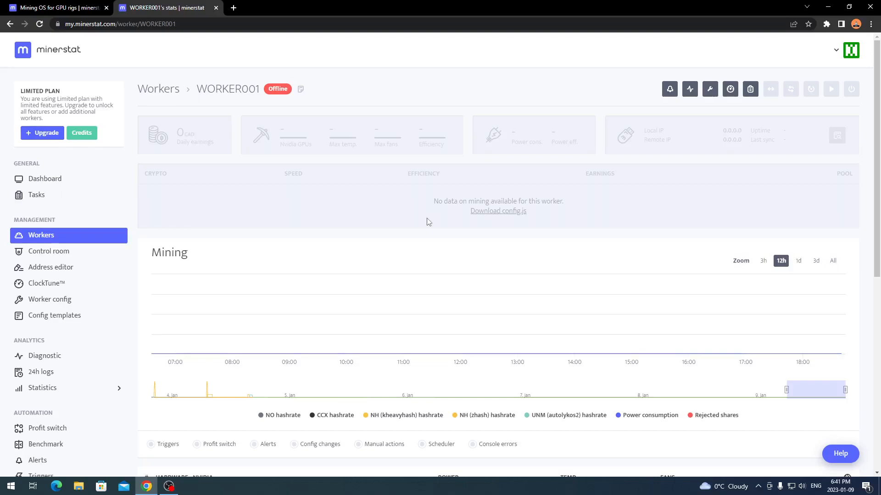
pyautogui.moveTo(506, 215)
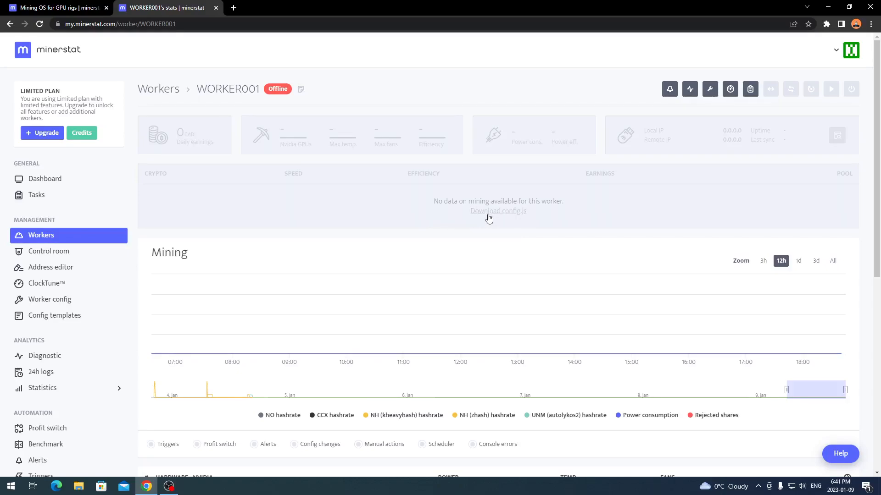
pyautogui.click(498, 211)
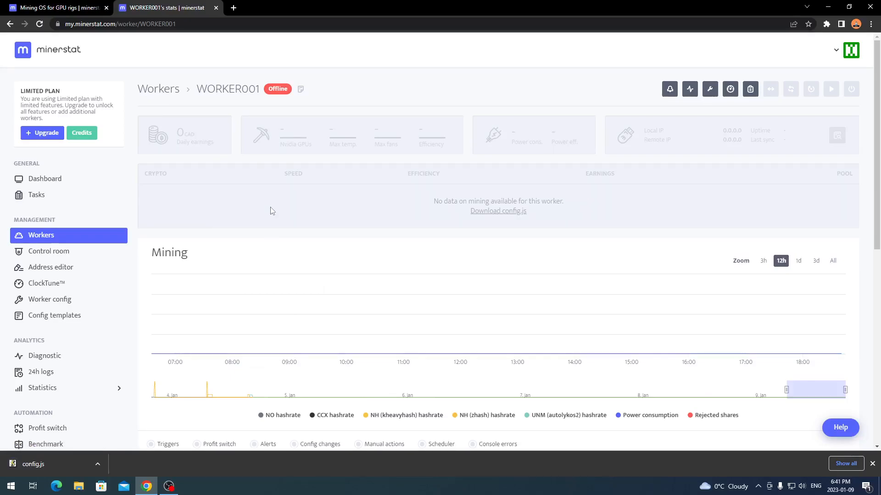
pyautogui.moveTo(280, 213)
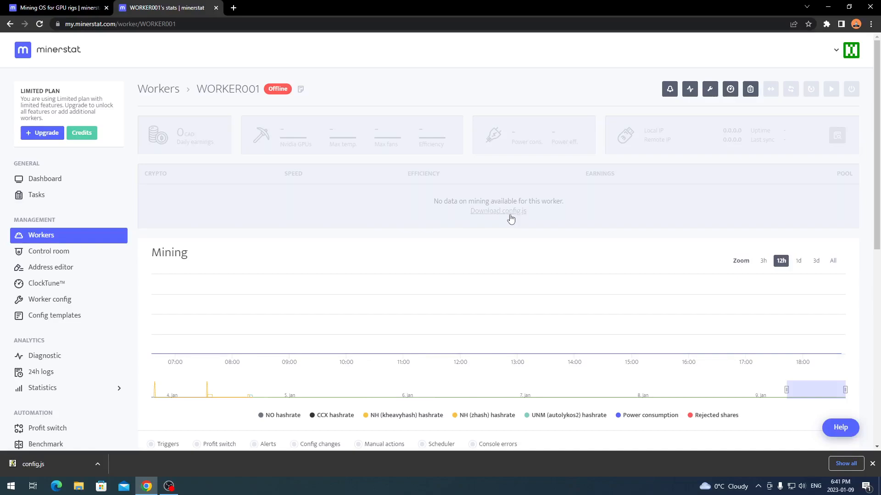
pyautogui.moveTo(223, 209)
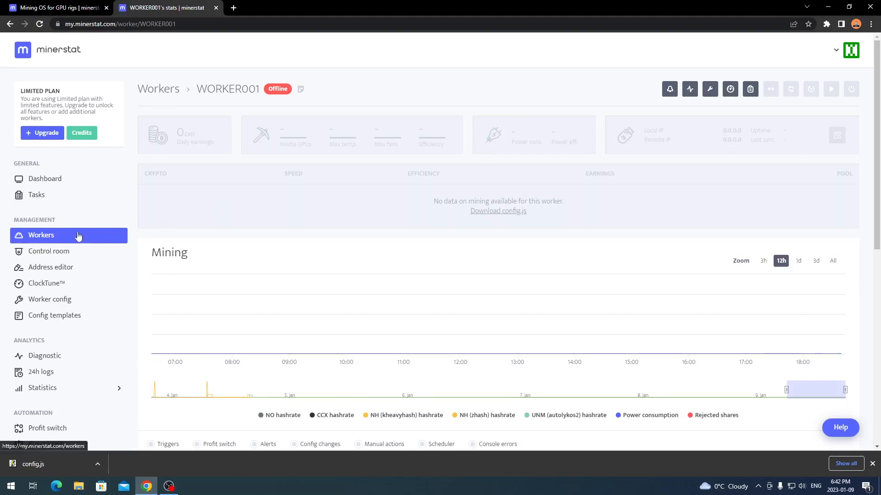
# Return to the Workers list under Management, showing WORKER001 still offline
pyautogui.click(41, 236)
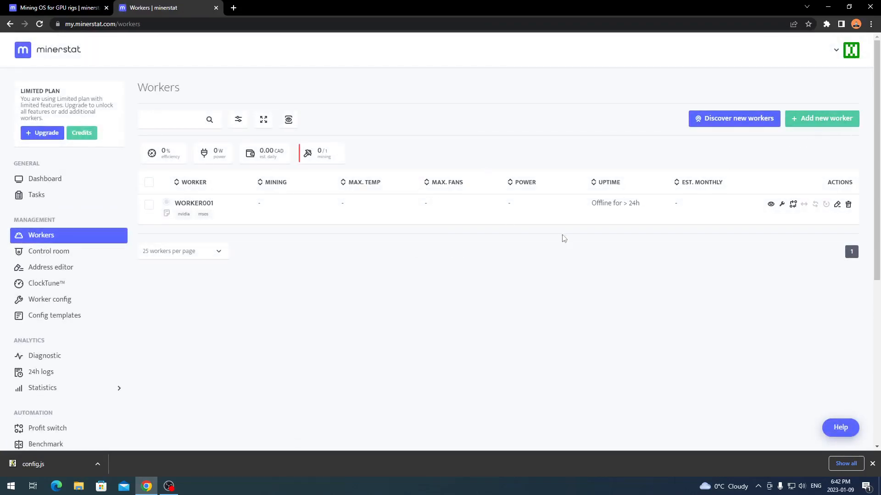
pyautogui.moveTo(528, 209)
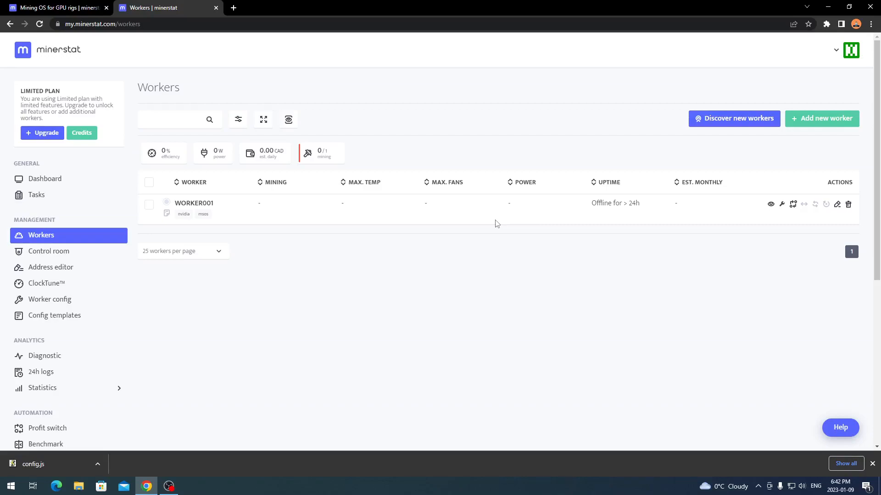
pyautogui.moveTo(455, 136)
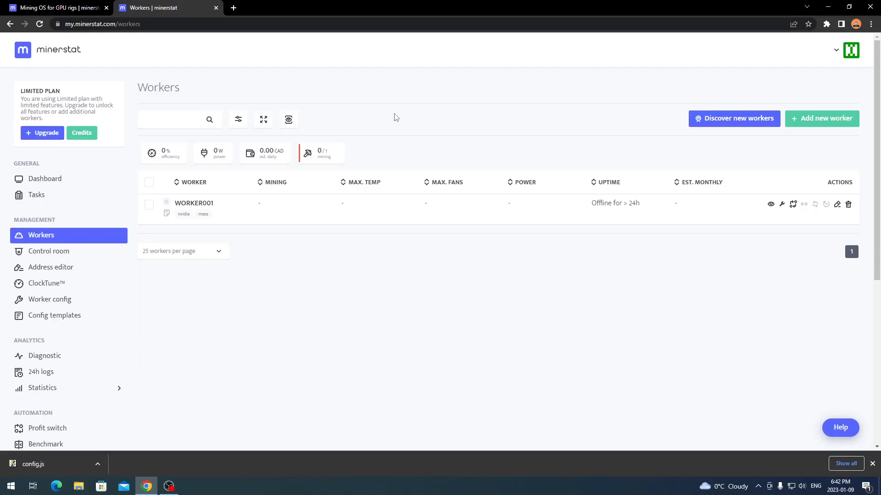
pyautogui.moveTo(813, 135)
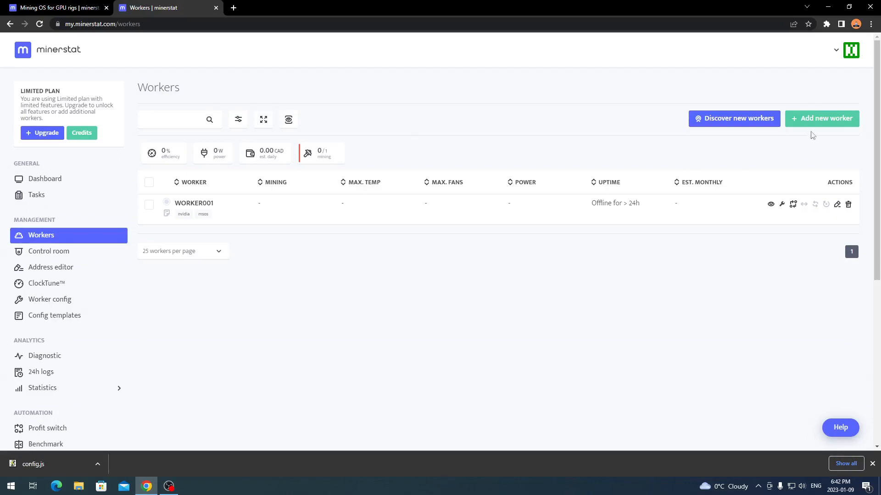
pyautogui.moveTo(540, 260)
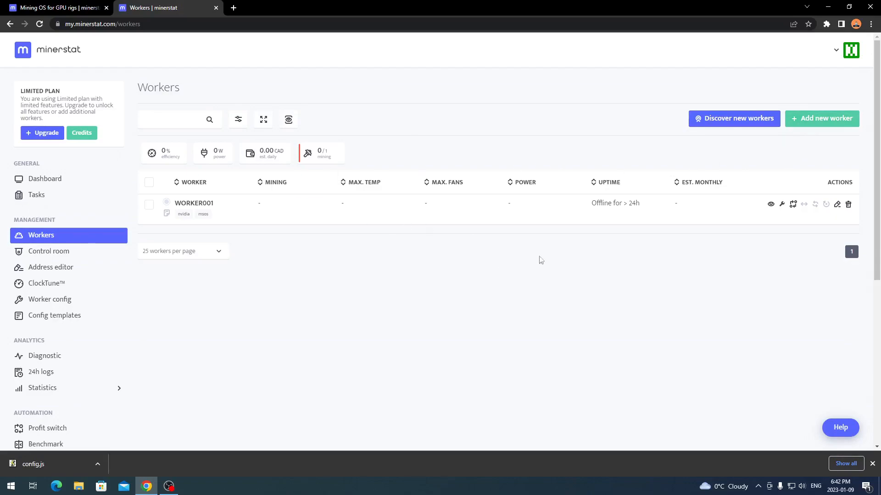
pyautogui.moveTo(400, 242)
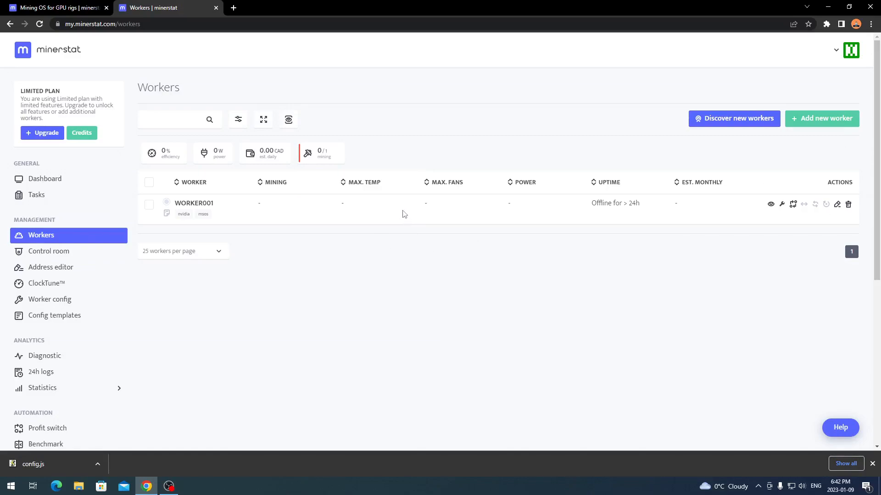
pyautogui.moveTo(532, 163)
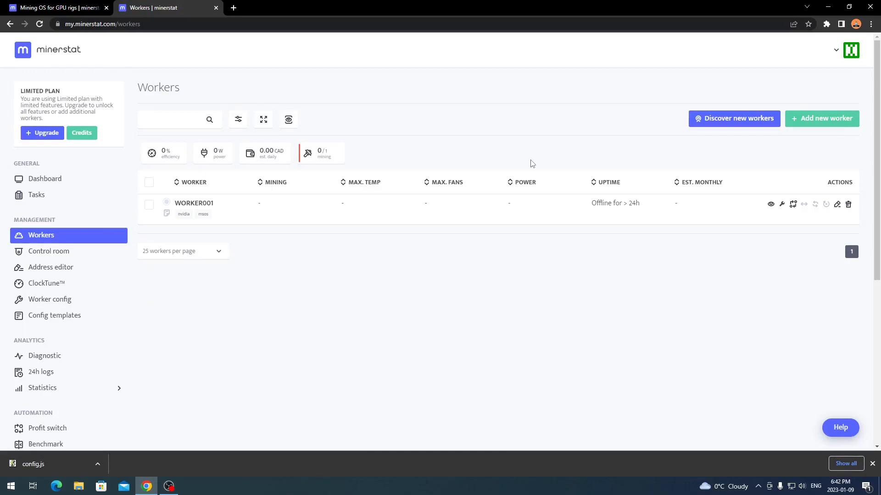
pyautogui.moveTo(307, 290)
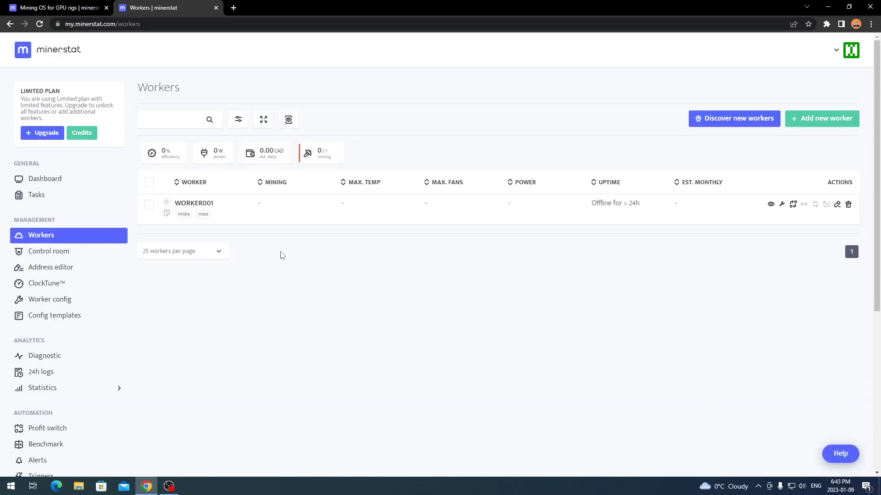
pyautogui.moveTo(197, 154)
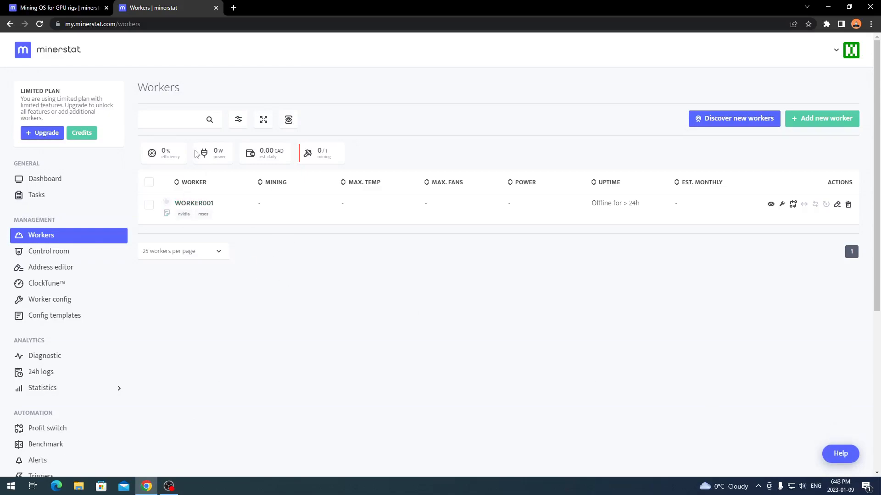
# Switch to the Mining OS page and expand the Download msOS build list
pyautogui.click(56, 7)
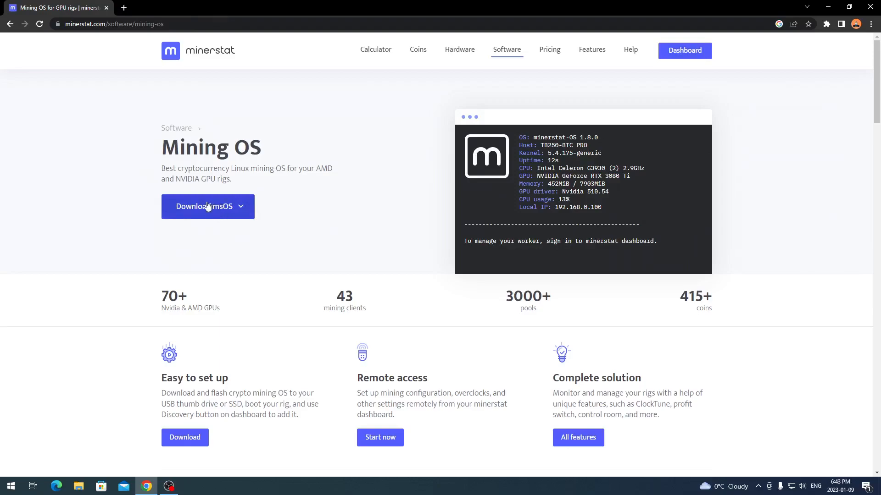
pyautogui.click(207, 206)
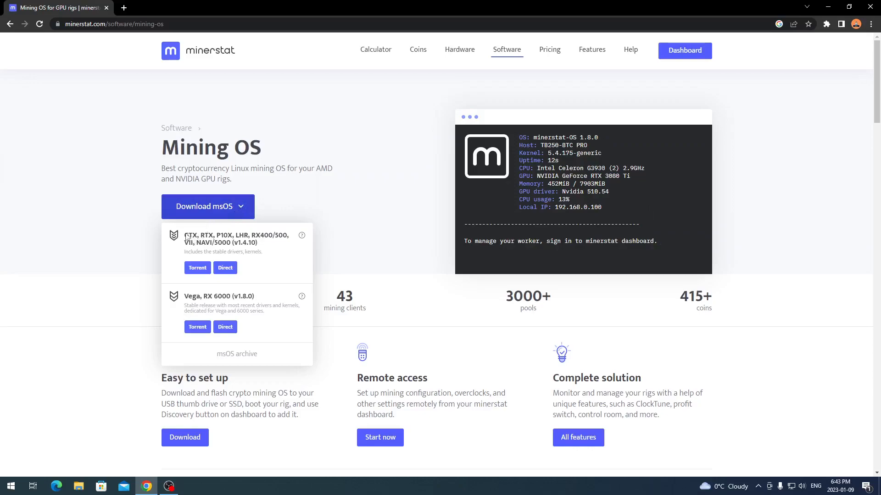
pyautogui.moveTo(150, 281)
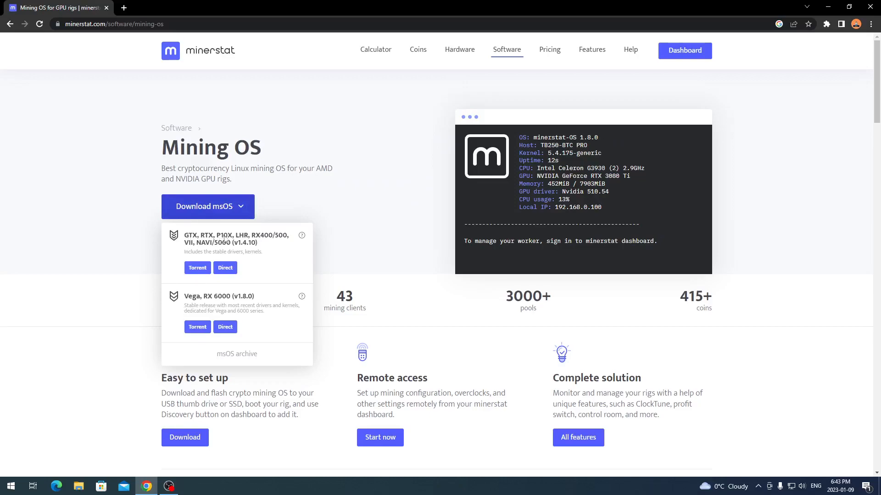
pyautogui.moveTo(280, 240)
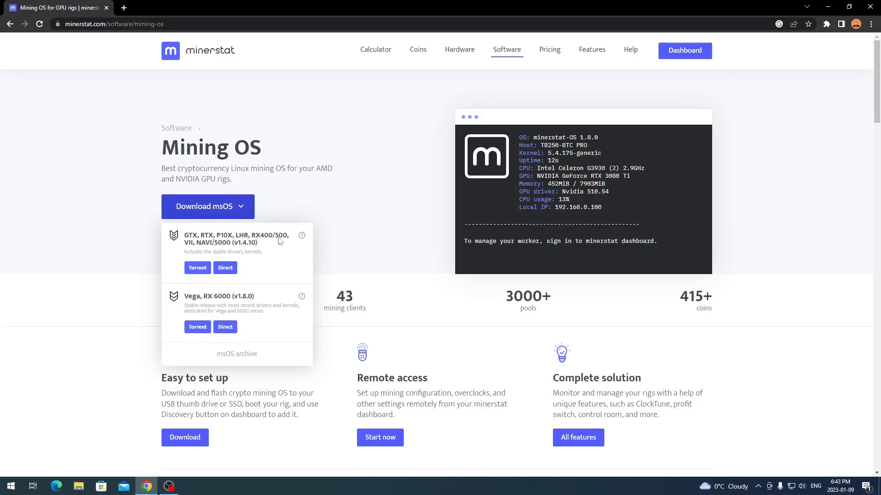
pyautogui.moveTo(186, 248)
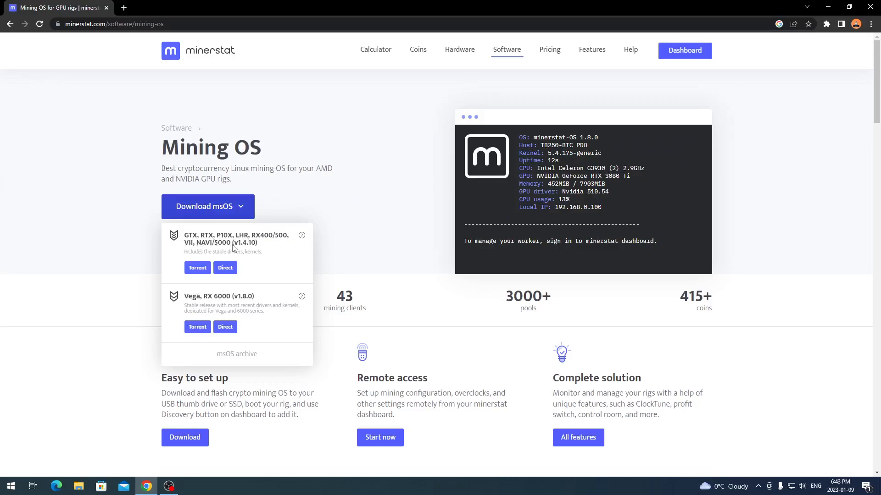
pyautogui.moveTo(207, 302)
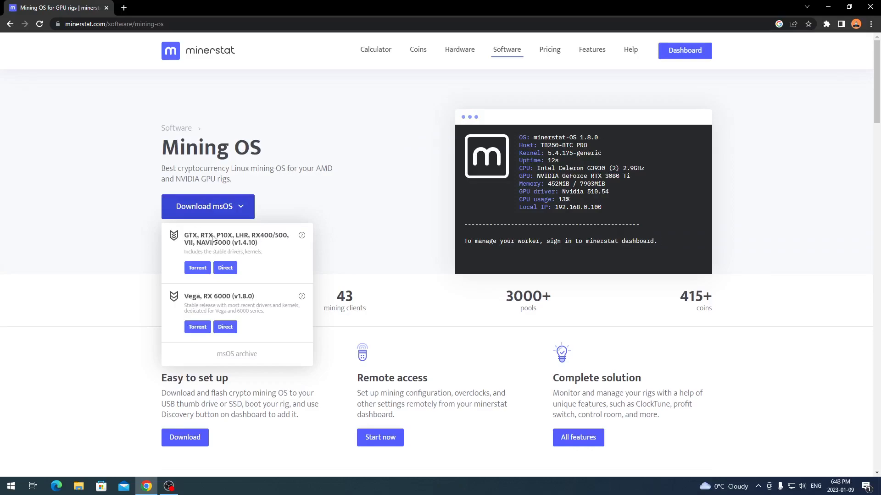
pyautogui.moveTo(214, 242)
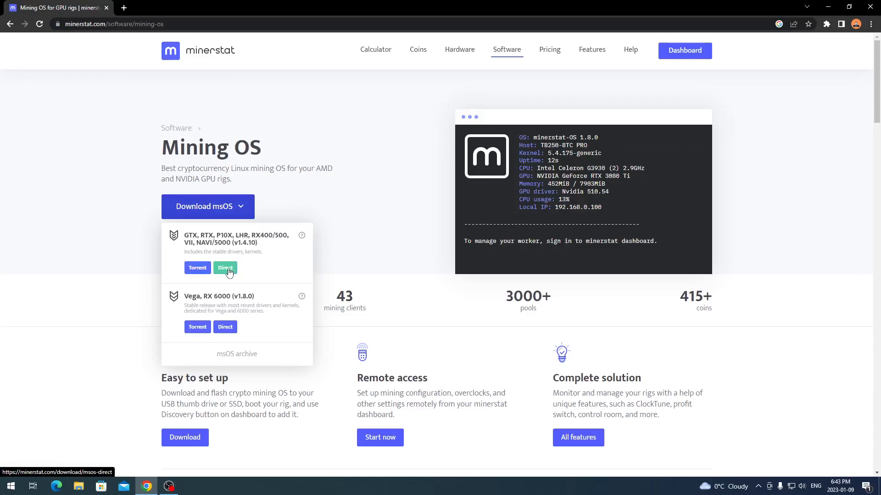
# Directly download msOS v1.4.10 for GTX/RTX and reveal the zip in Downloads
pyautogui.click(225, 267)
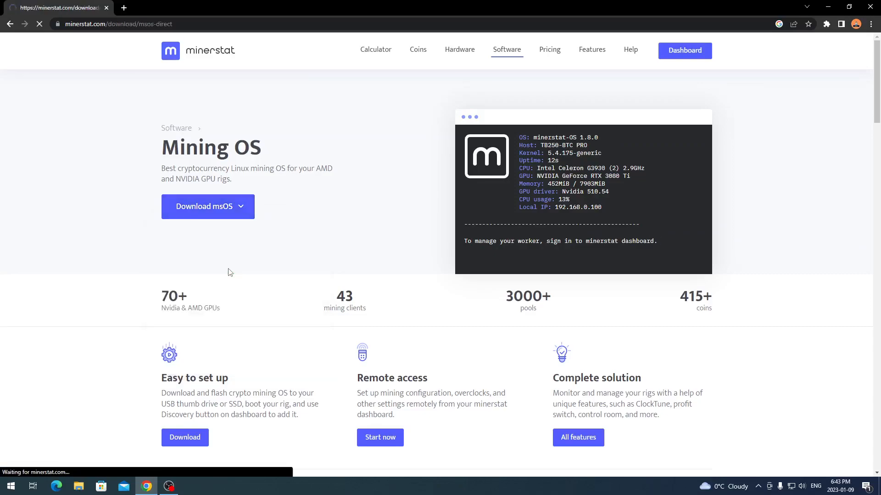
pyautogui.click(203, 206)
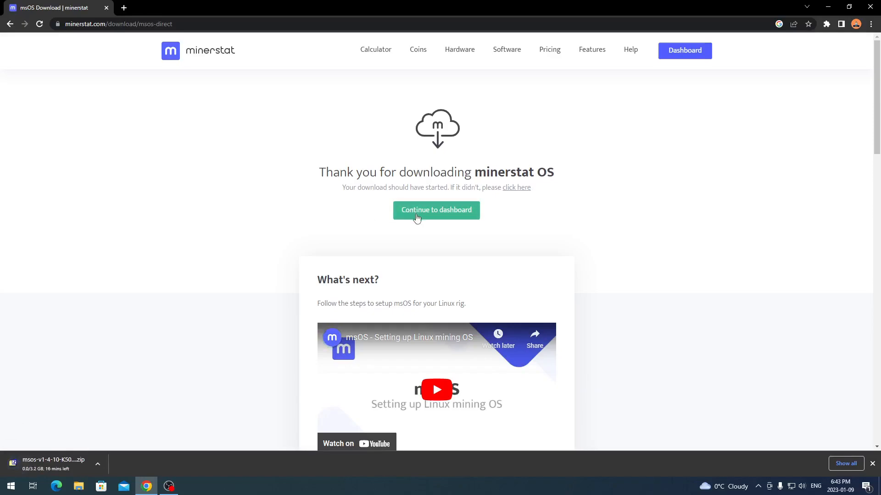
pyautogui.moveTo(827, 474)
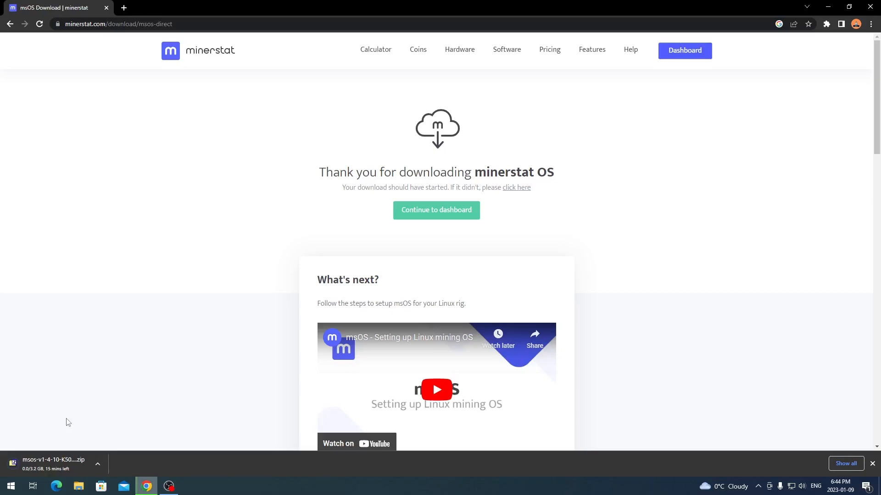
pyautogui.moveTo(104, 420)
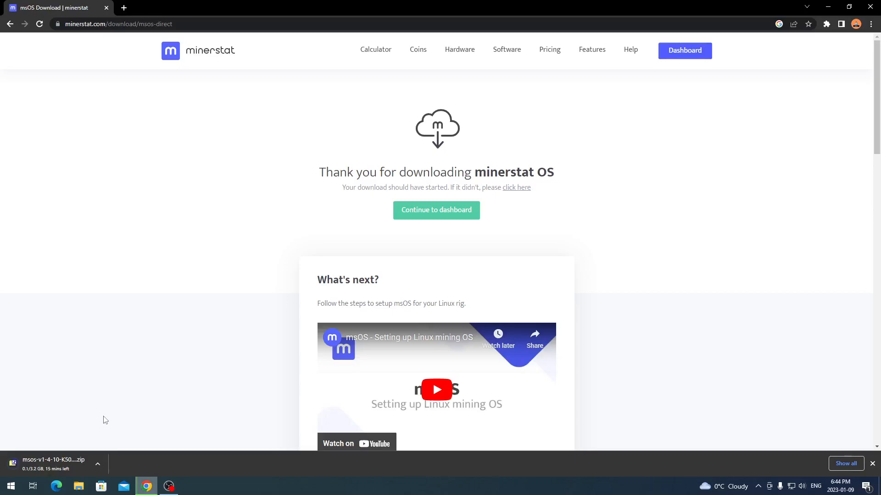
pyautogui.click(78, 486)
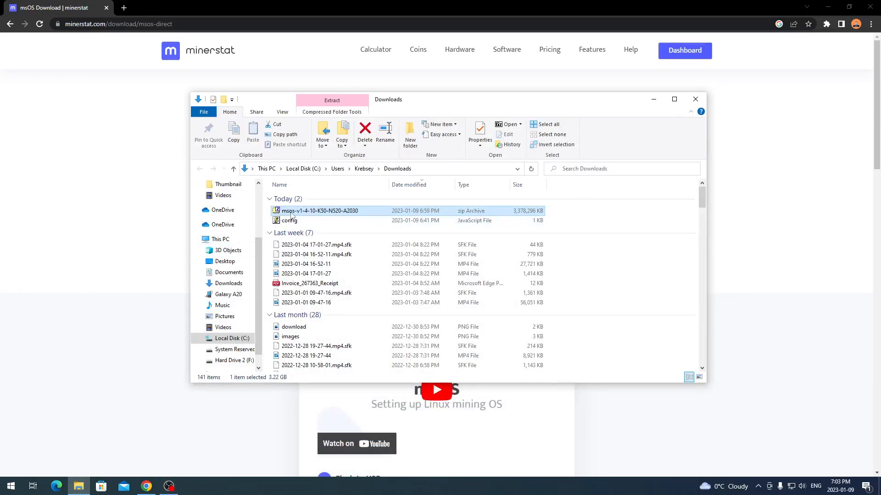
pyautogui.moveTo(330, 212)
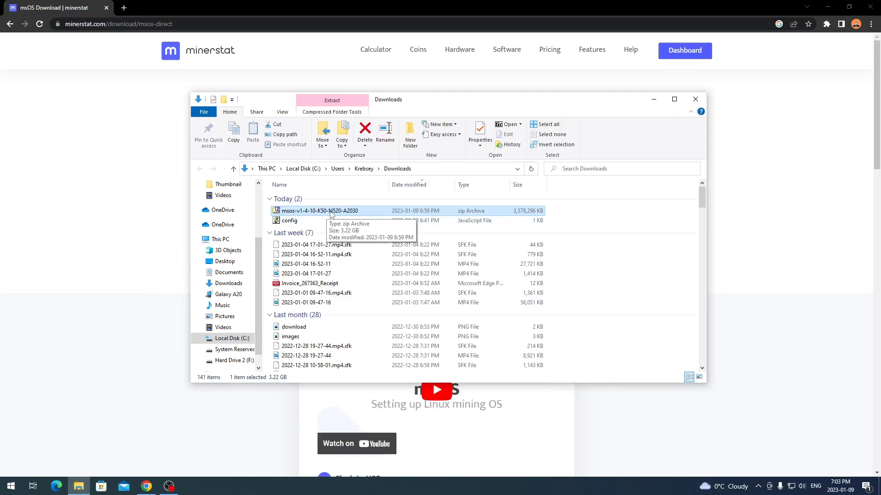
pyautogui.doubleClick(318, 210)
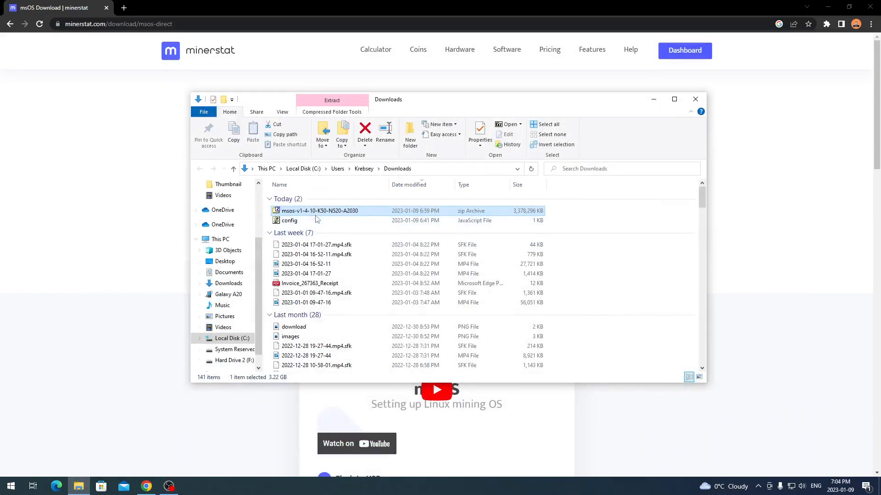
pyautogui.moveTo(343, 213)
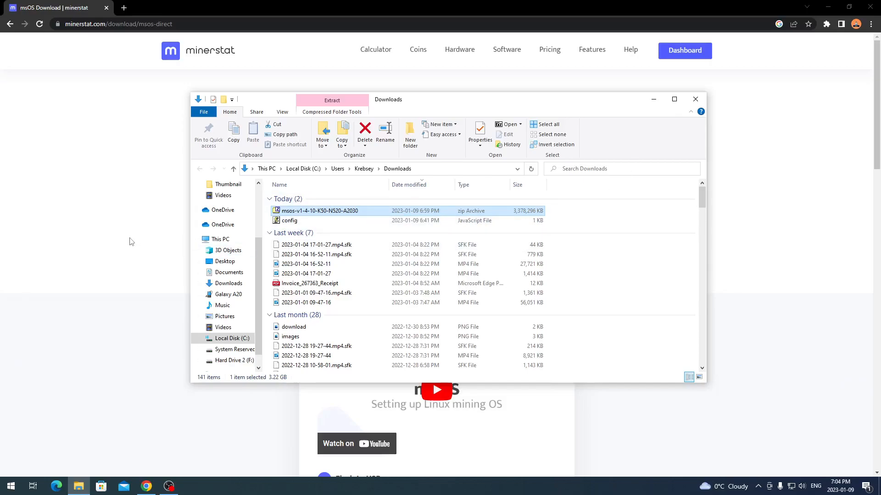
pyautogui.moveTo(145, 230)
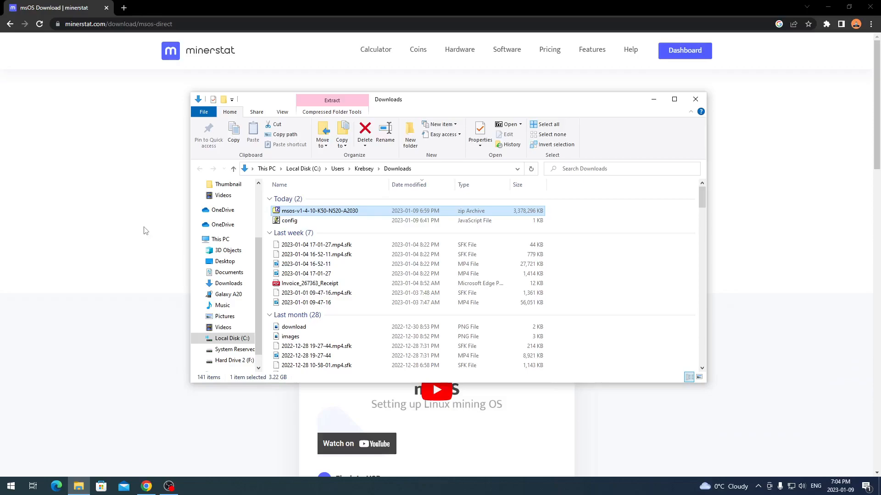
# Search Google for 'rufus' and open the official rufus.ie site
pyautogui.write('ru')
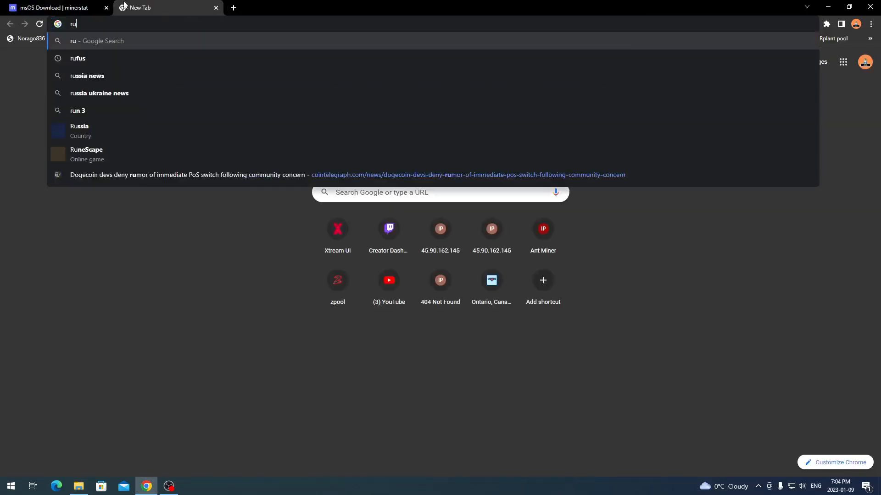
pyautogui.click(77, 58)
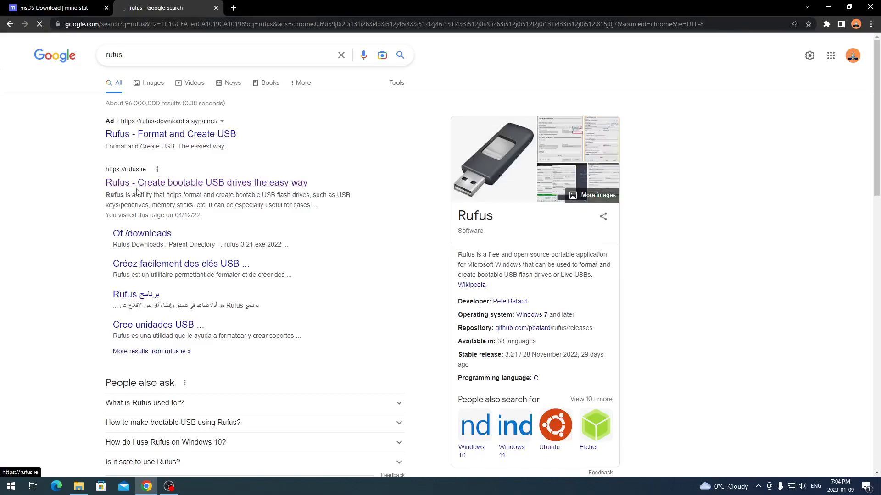
pyautogui.click(206, 182)
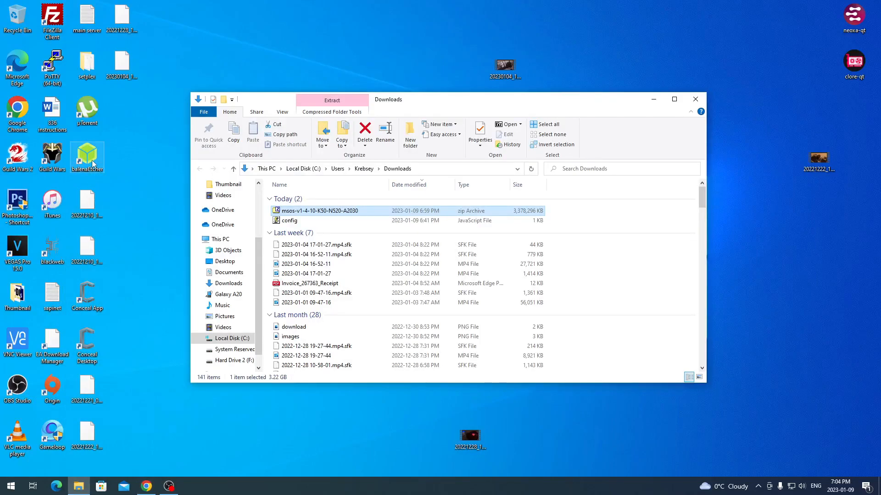
# Search 'balenaEtcher' in another tab and open the balena.io Etcher page
pyautogui.rightClick(86, 152)
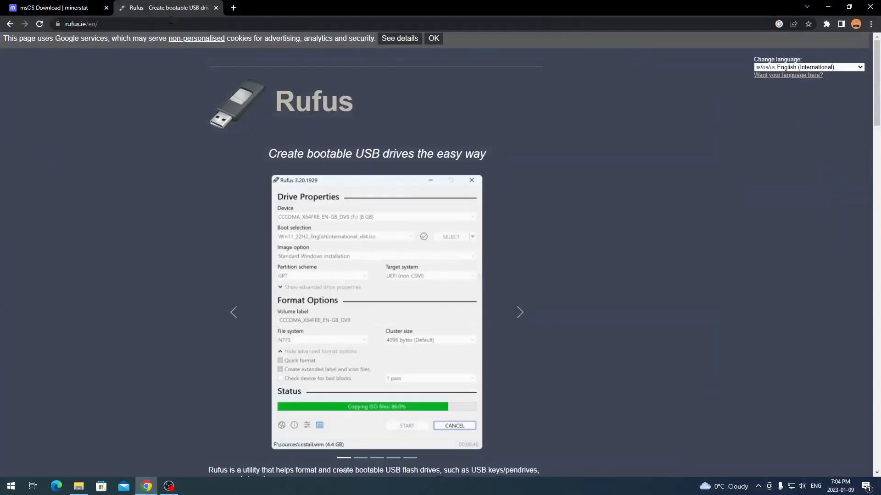
pyautogui.write('balenaEtcher')
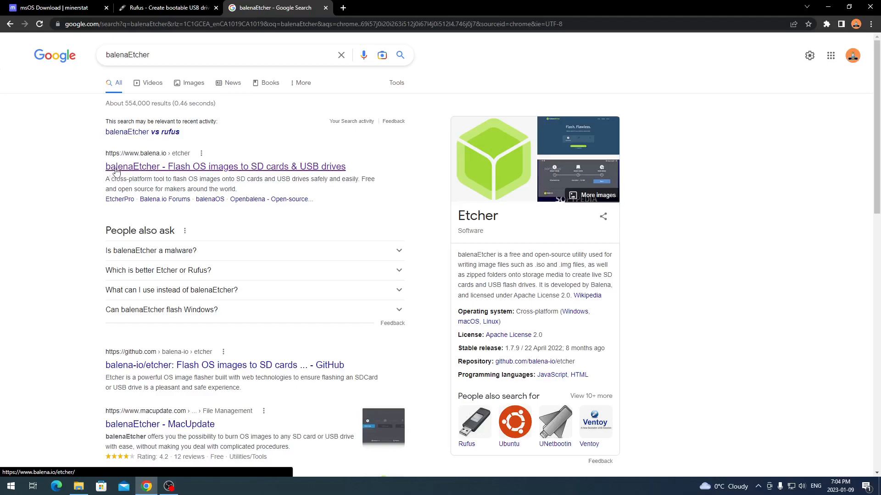
pyautogui.click(225, 166)
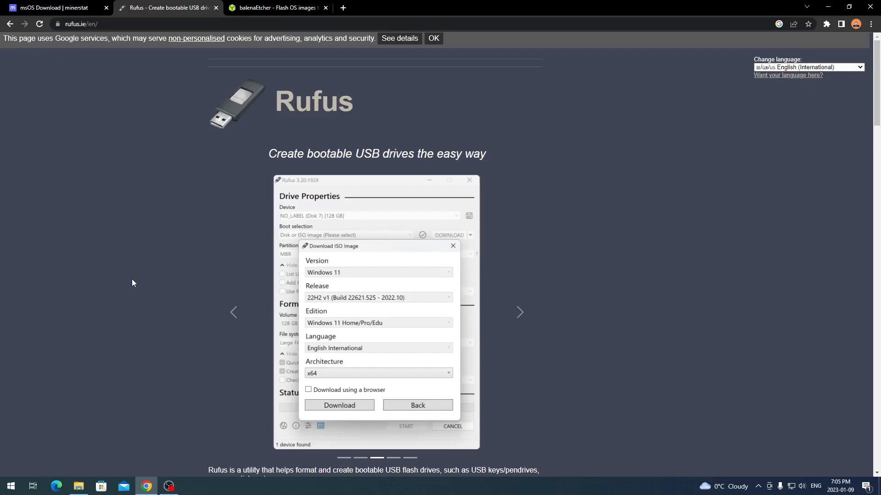
pyautogui.click(339, 405)
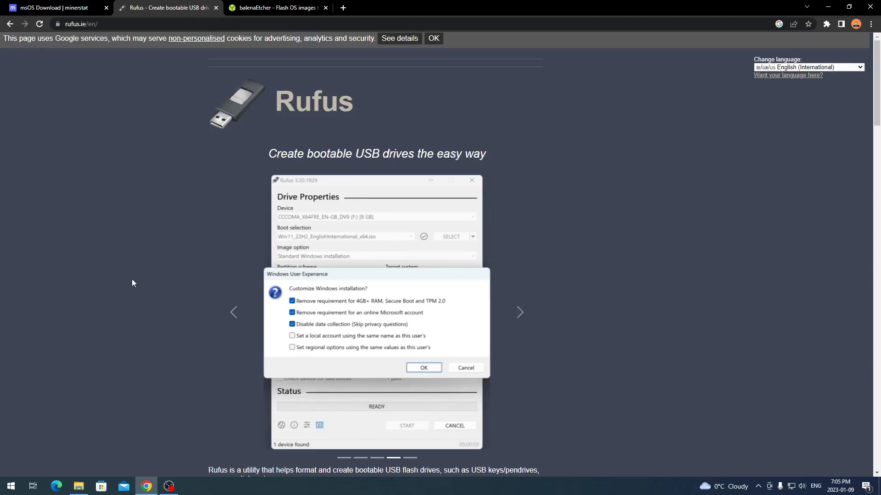
pyautogui.click(275, 7)
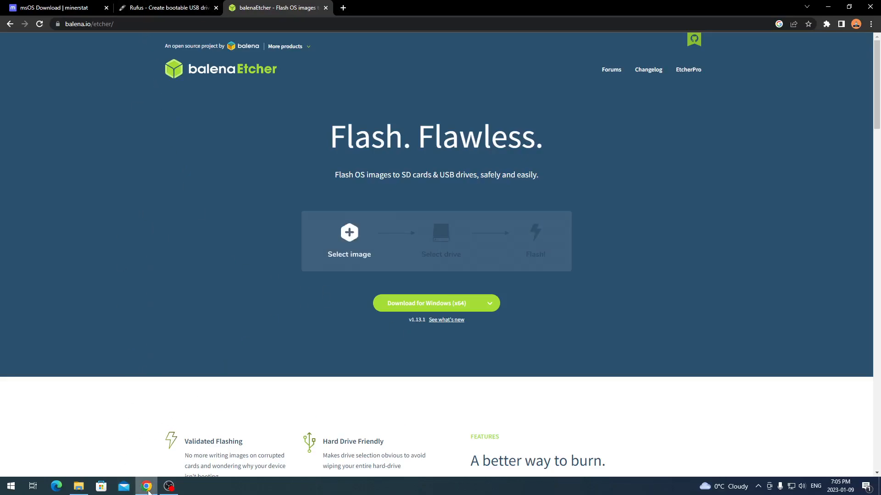
# Launch balenaEtcher from the desktop and choose 'Flash from file' to browse Downloads
pyautogui.click(78, 487)
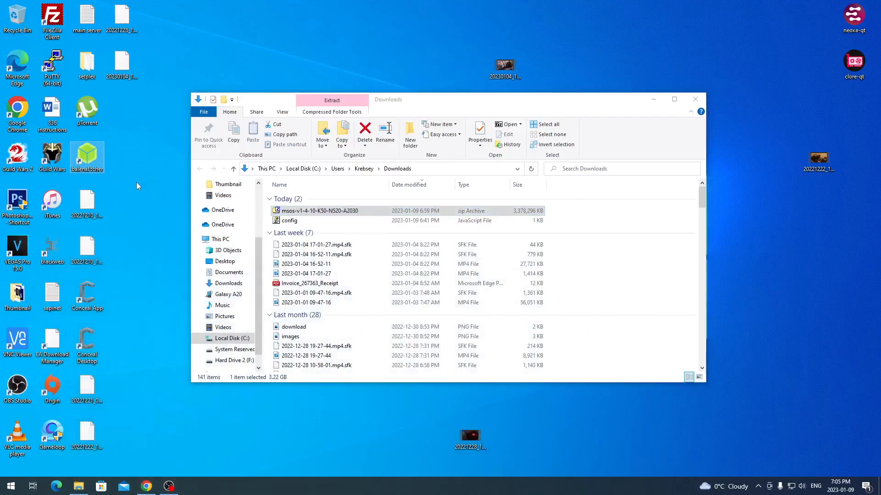
pyautogui.doubleClick(87, 156)
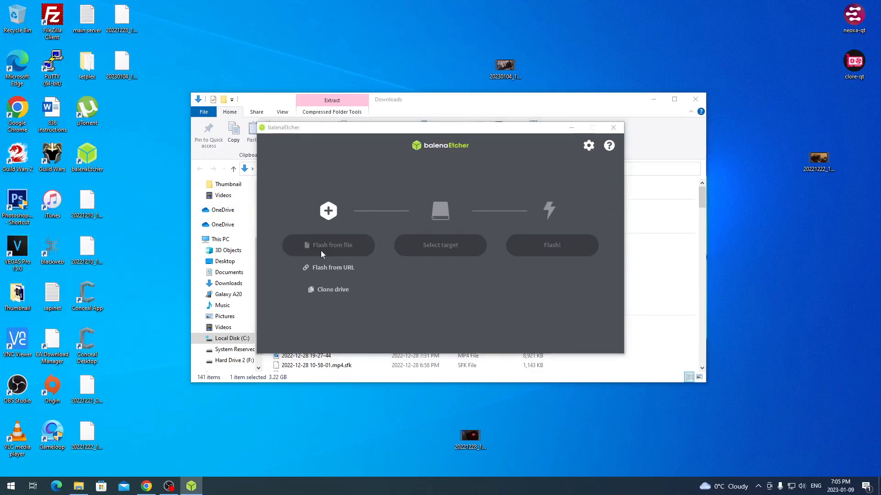
pyautogui.click(328, 245)
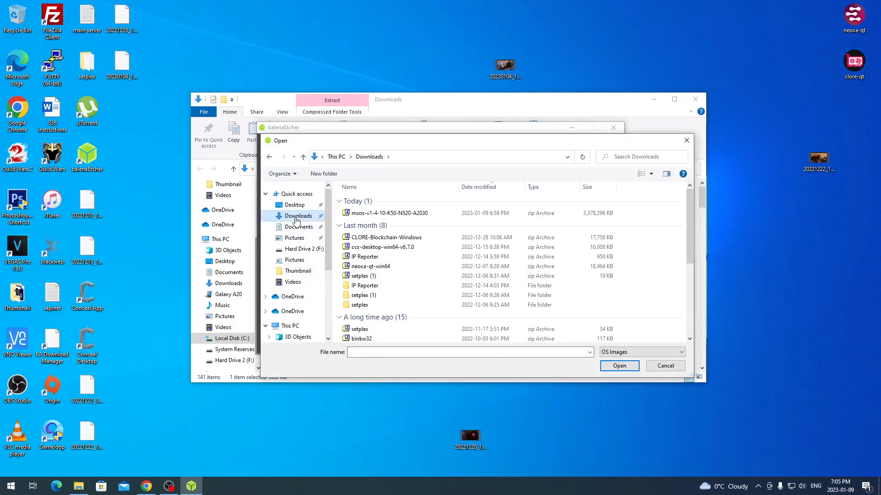
pyautogui.moveTo(388, 213)
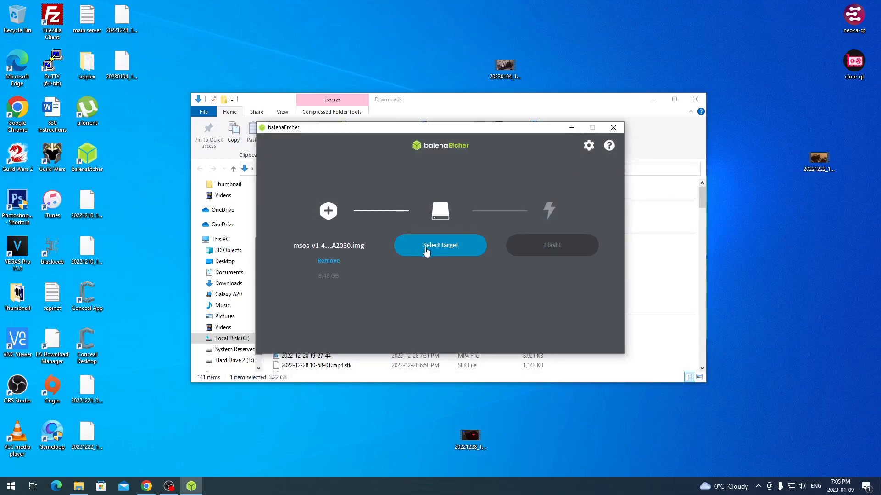
pyautogui.click(439, 245)
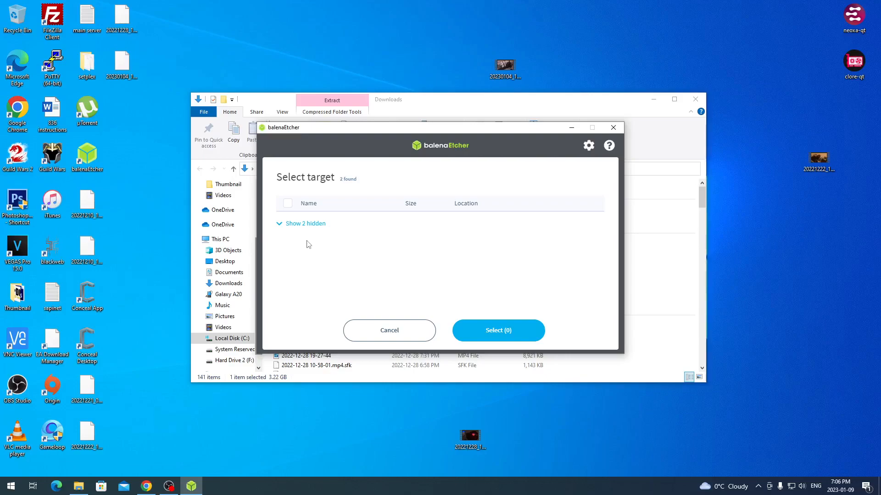
pyautogui.moveTo(347, 242)
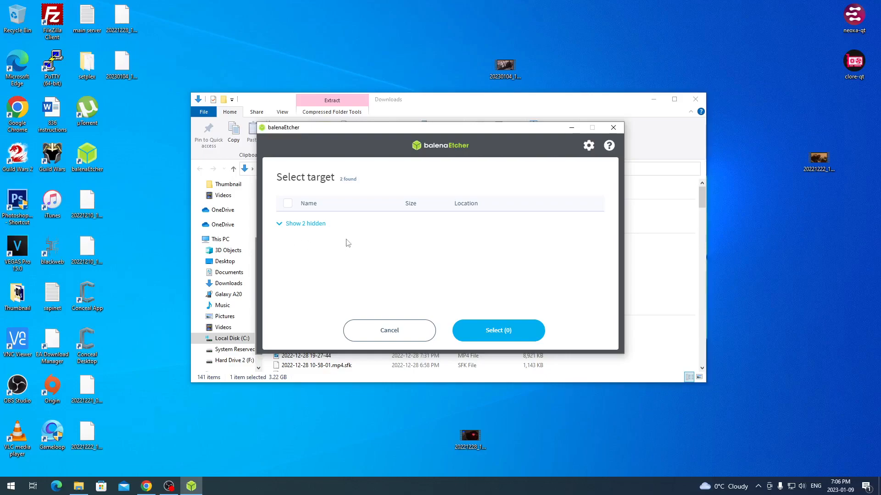
pyautogui.moveTo(435, 245)
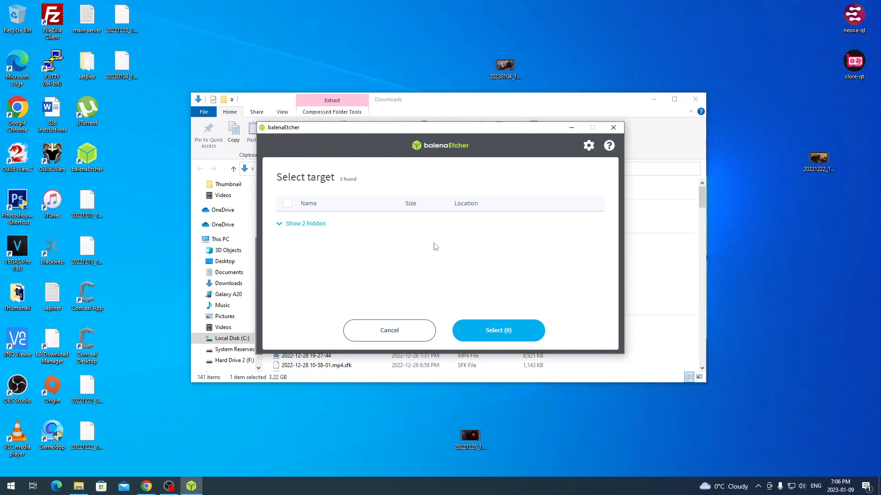
pyautogui.moveTo(437, 246)
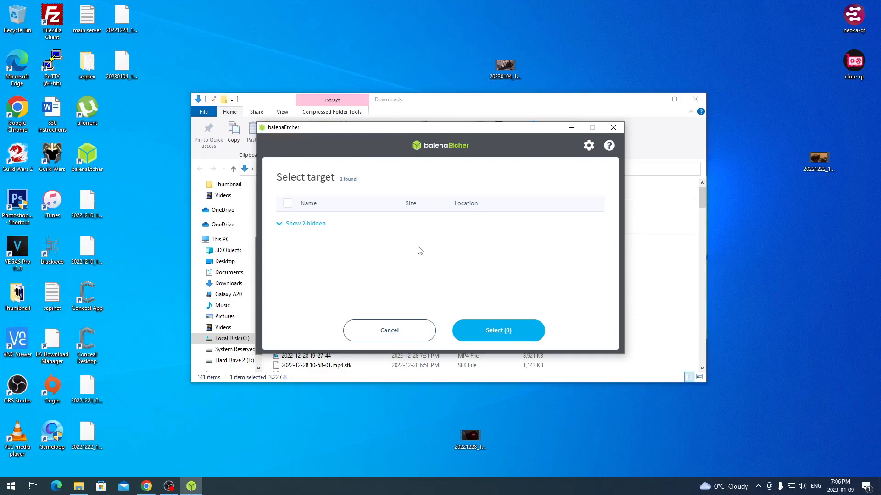
pyautogui.moveTo(297, 240)
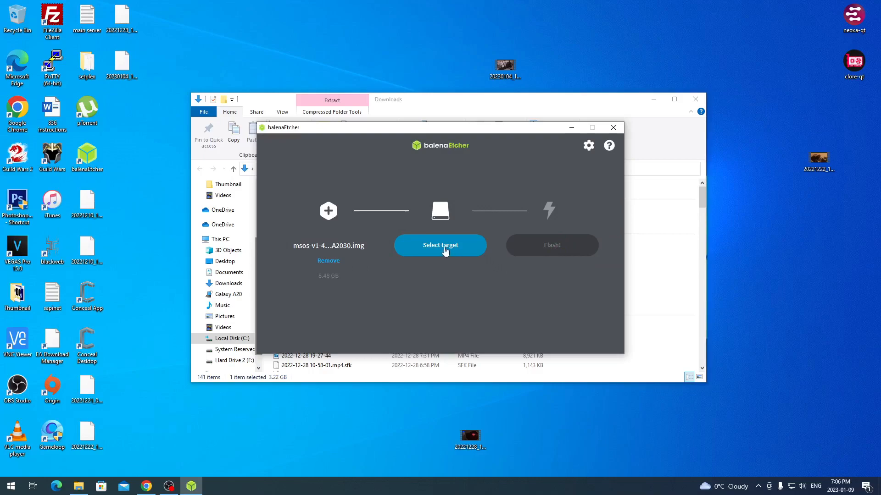
pyautogui.moveTo(443, 252)
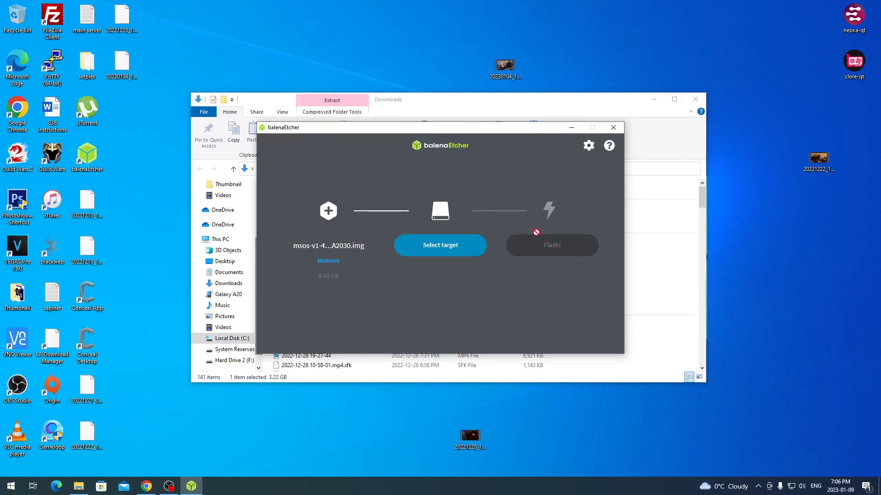
pyautogui.moveTo(327, 233)
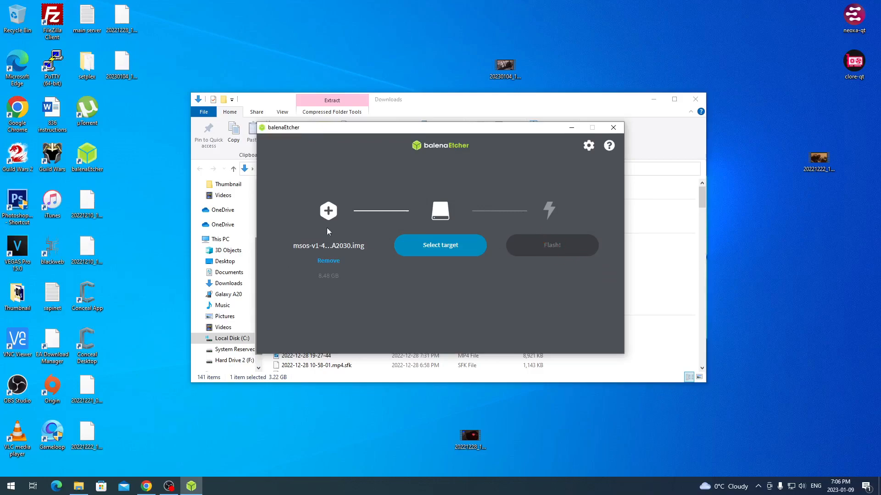
pyautogui.moveTo(329, 245)
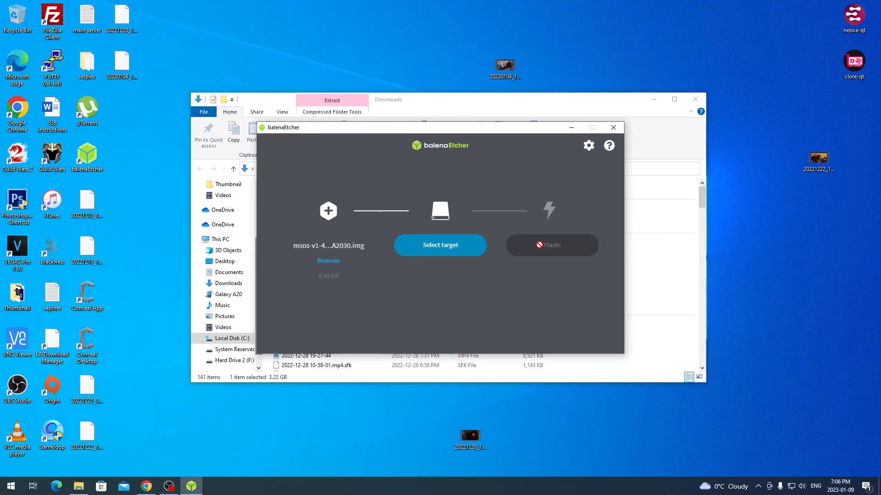
pyautogui.moveTo(435, 234)
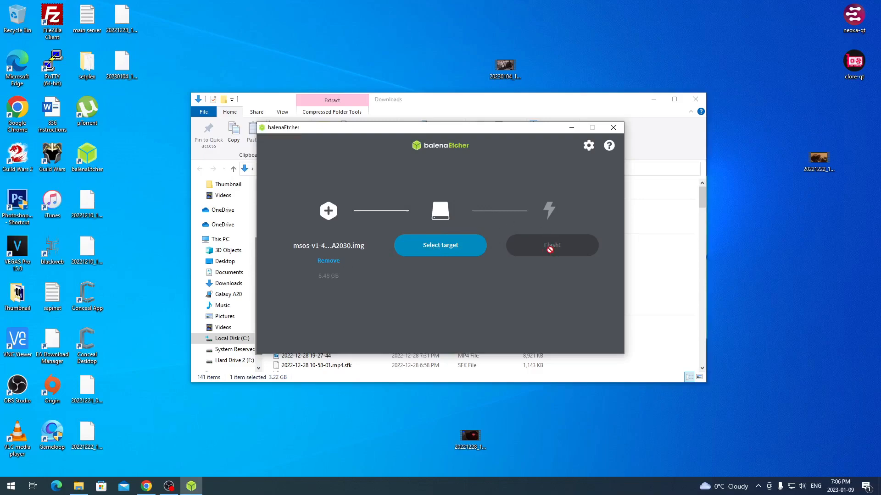
pyautogui.moveTo(501, 170)
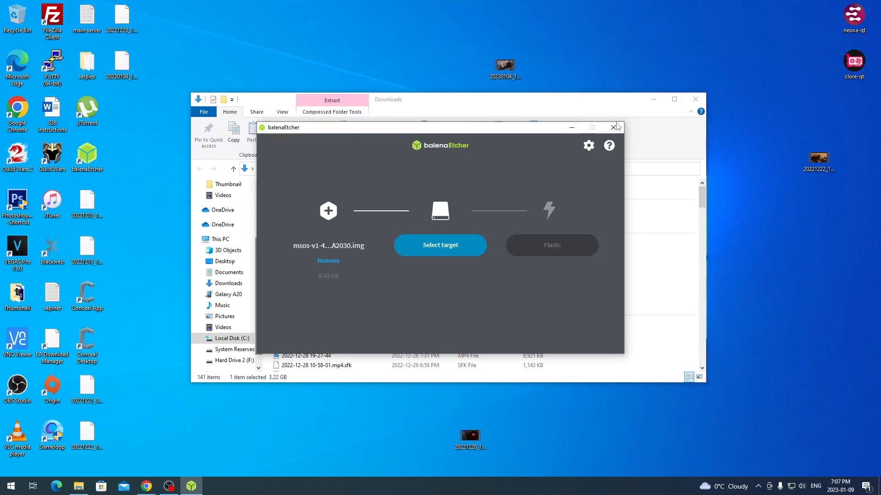
# Close balenaEtcher, open USB Drive (G:), and copy config from Downloads onto it
pyautogui.click(612, 127)
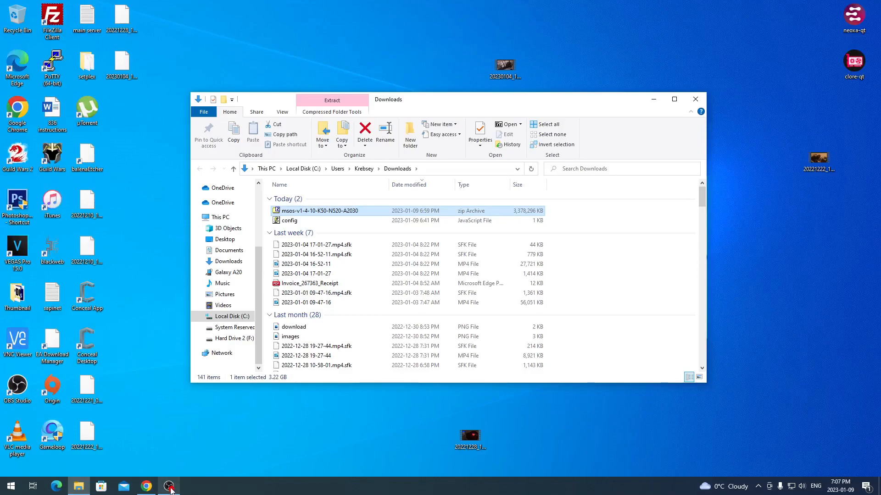
pyautogui.click(244, 314)
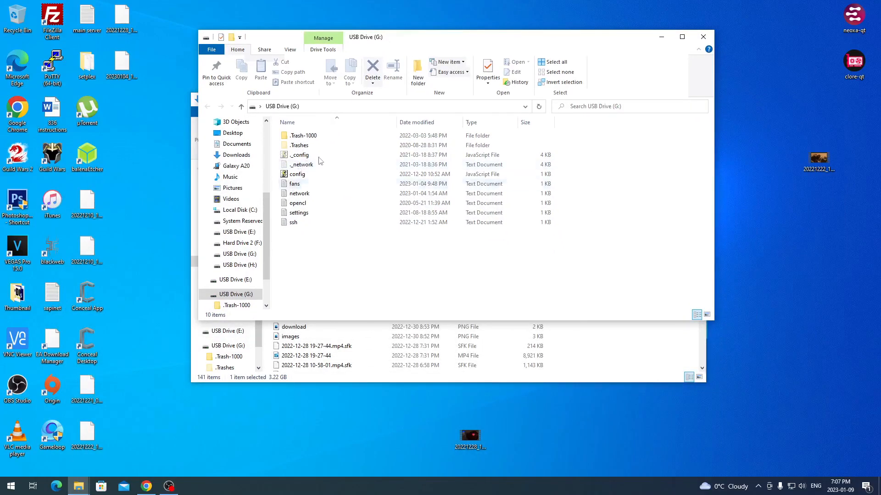
pyautogui.moveTo(640, 85)
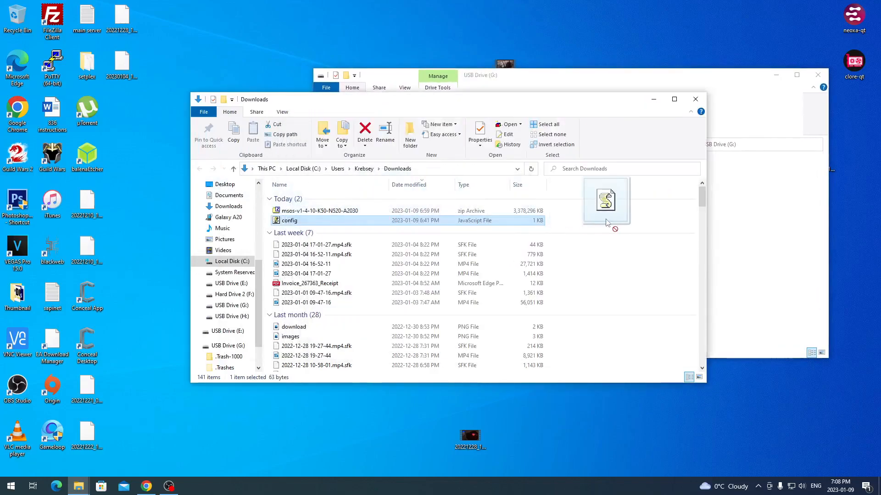
pyautogui.moveTo(606, 202); pyautogui.dragTo(761, 233)
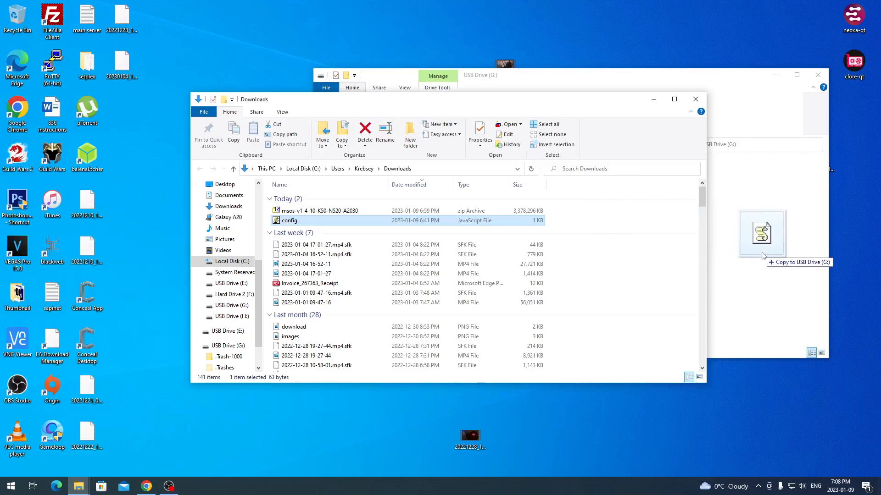
pyautogui.moveTo(761, 233); pyautogui.dragTo(360, 219)
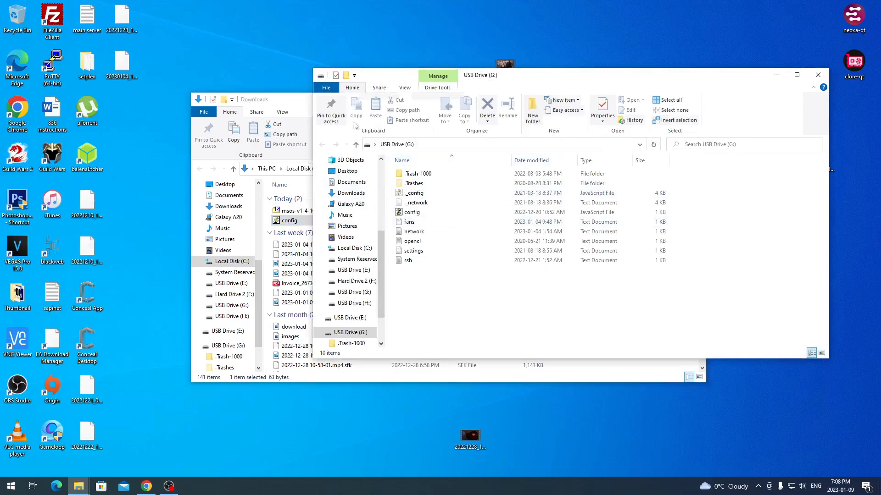
pyautogui.click(412, 213)
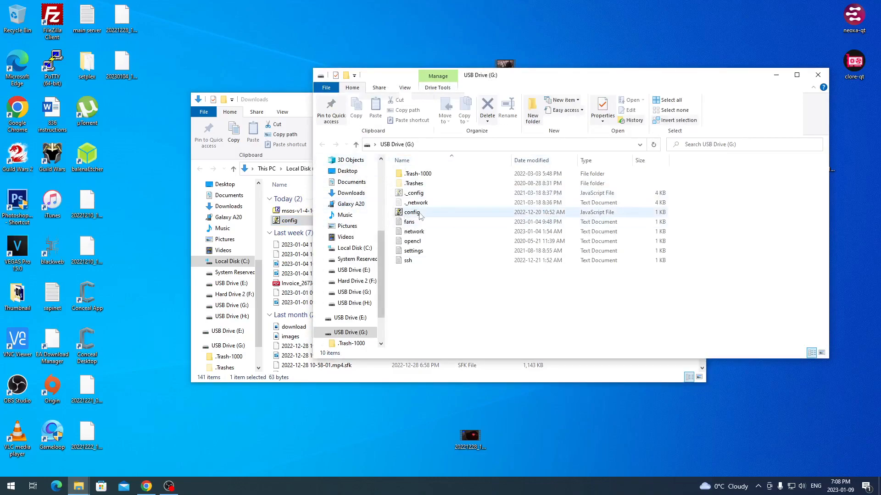
pyautogui.moveTo(420, 212)
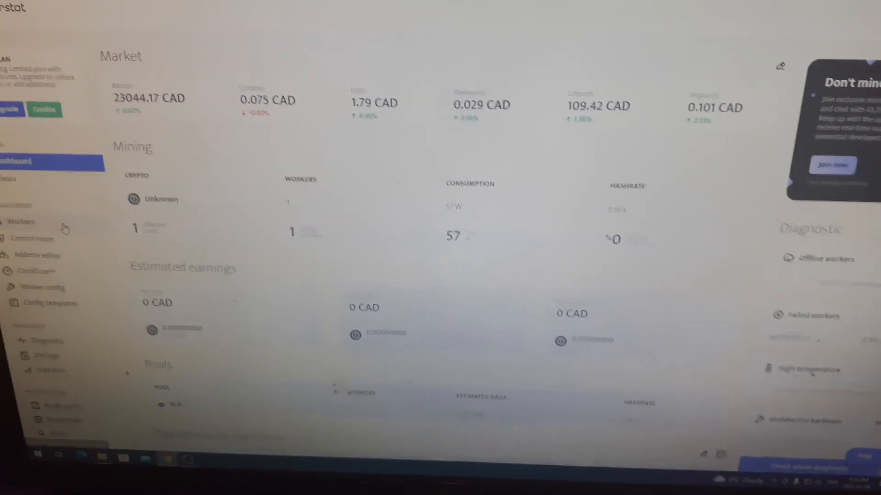
# Go to Workers and open WORKER001, now online mining zhash with lolMiner
pyautogui.click(29, 224)
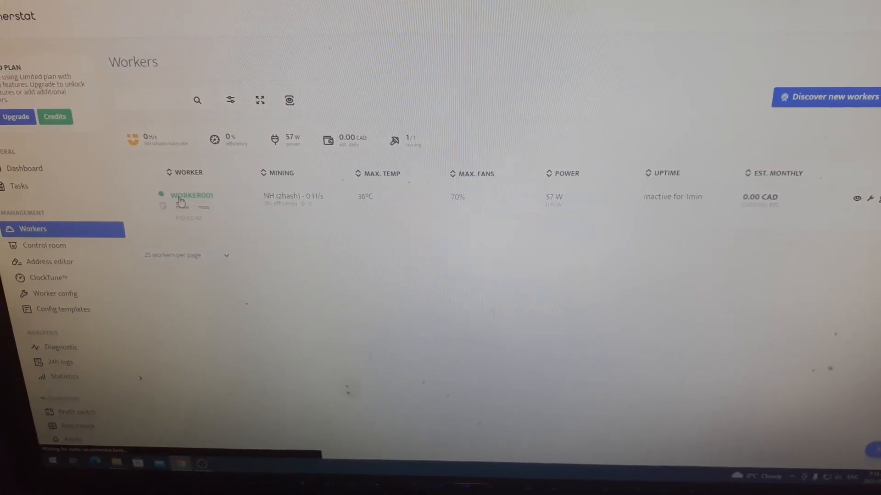
pyautogui.click(192, 196)
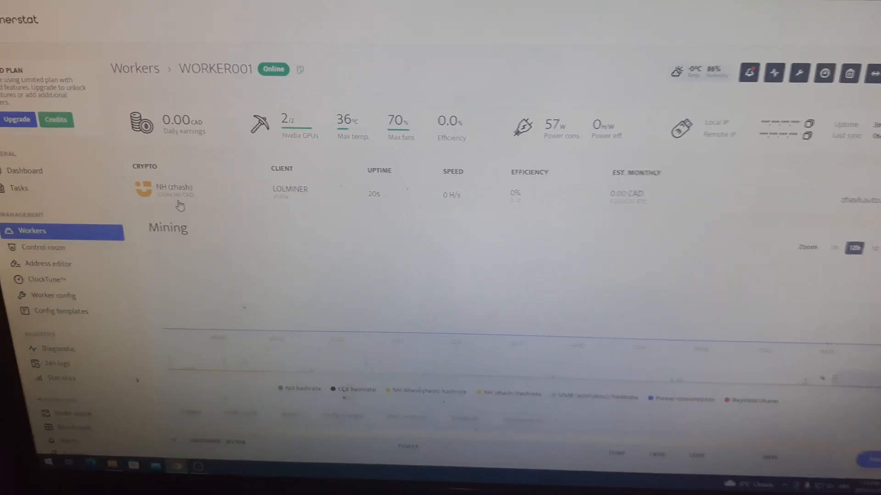